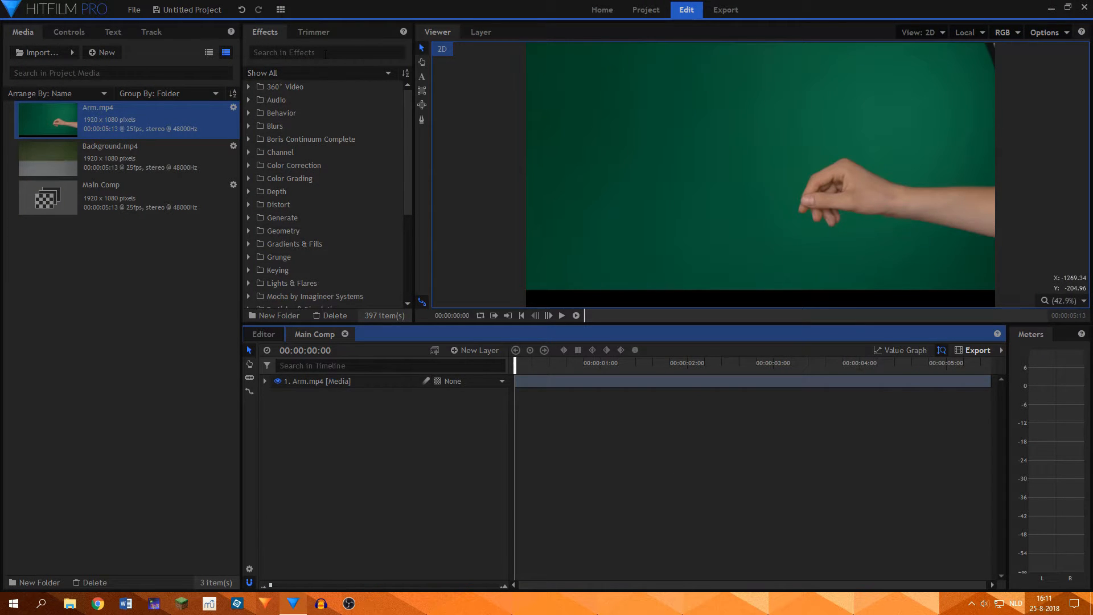
pyautogui.moveTo(324, 52)
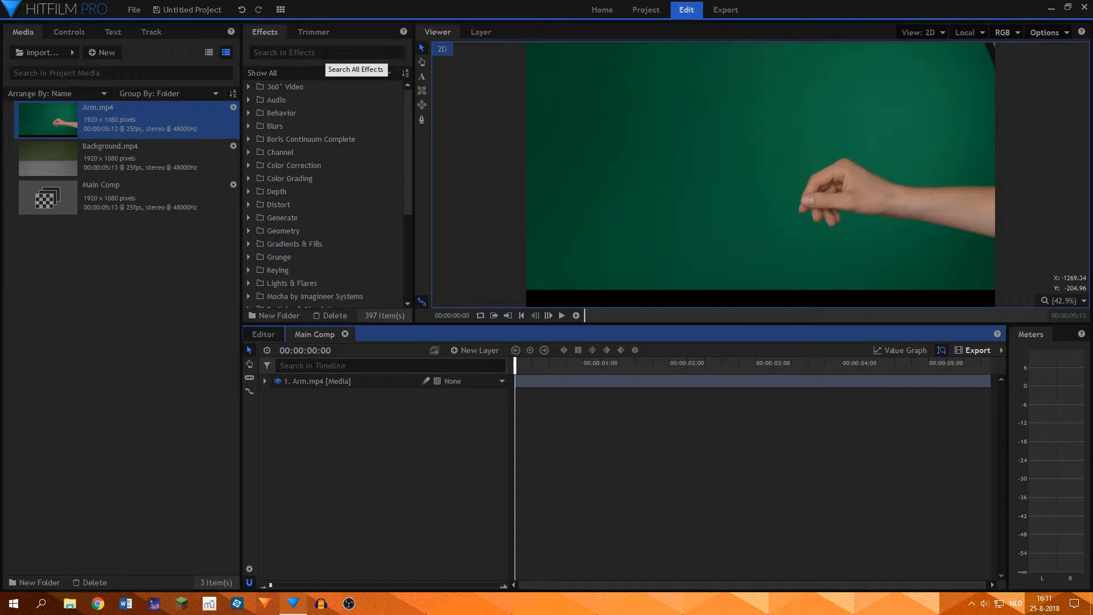
pyautogui.moveTo(426, 130)
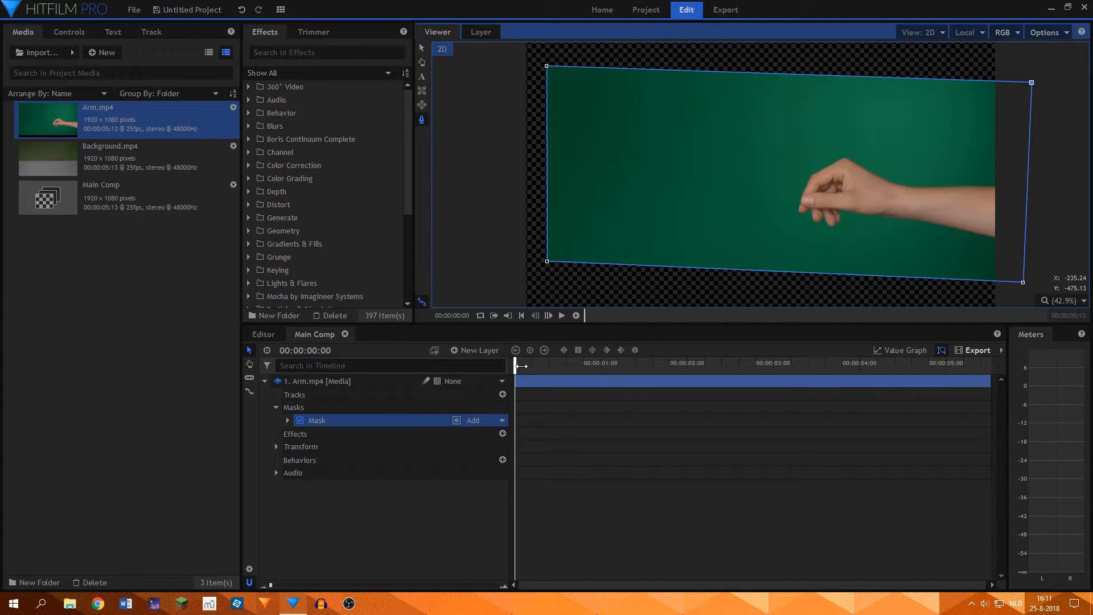
# Step: Apply the Hue & RGB Key effect to Arm.mp4 to key out the green screen
pyautogui.click(891, 363)
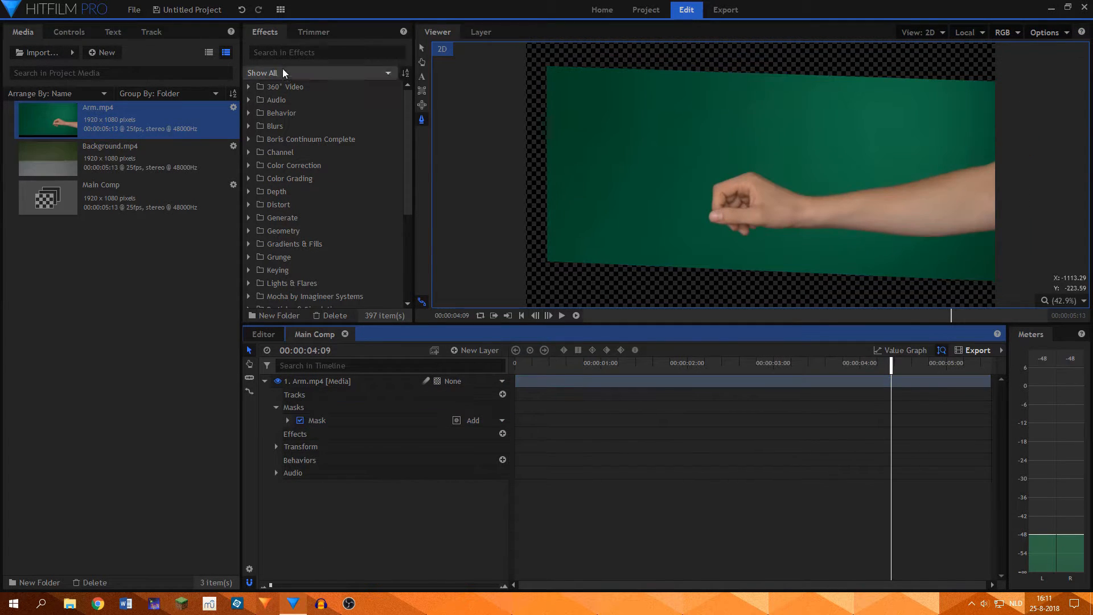
pyautogui.write('hue')
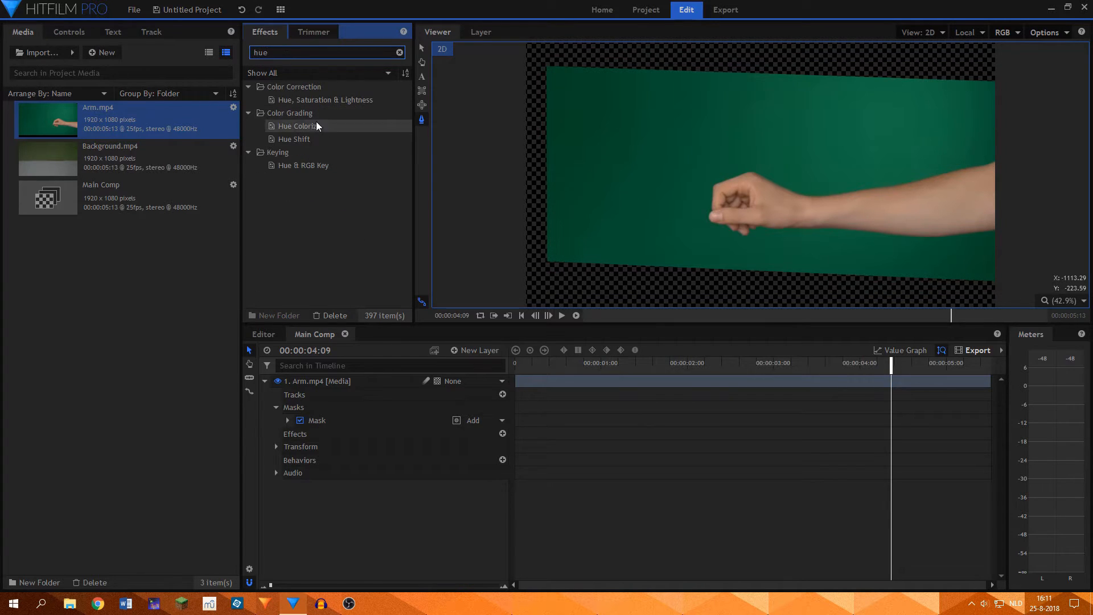
pyautogui.doubleClick(304, 165)
pyautogui.write('matte')
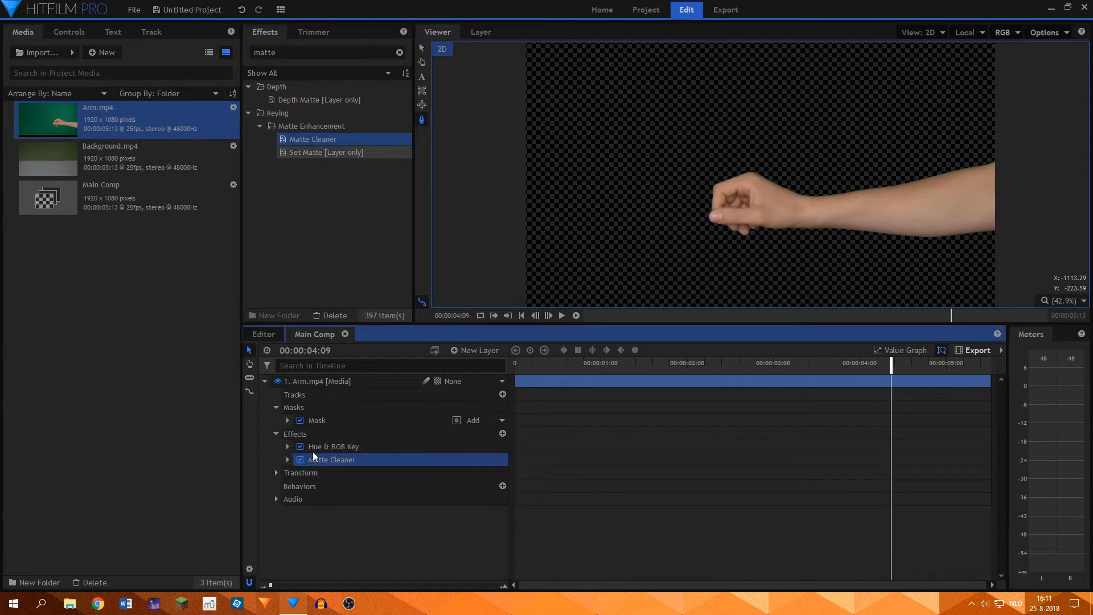
# Step: Set Matte Cleaner to Smooth 5 px, Feather 2 px and Choke 2
pyautogui.click(287, 460)
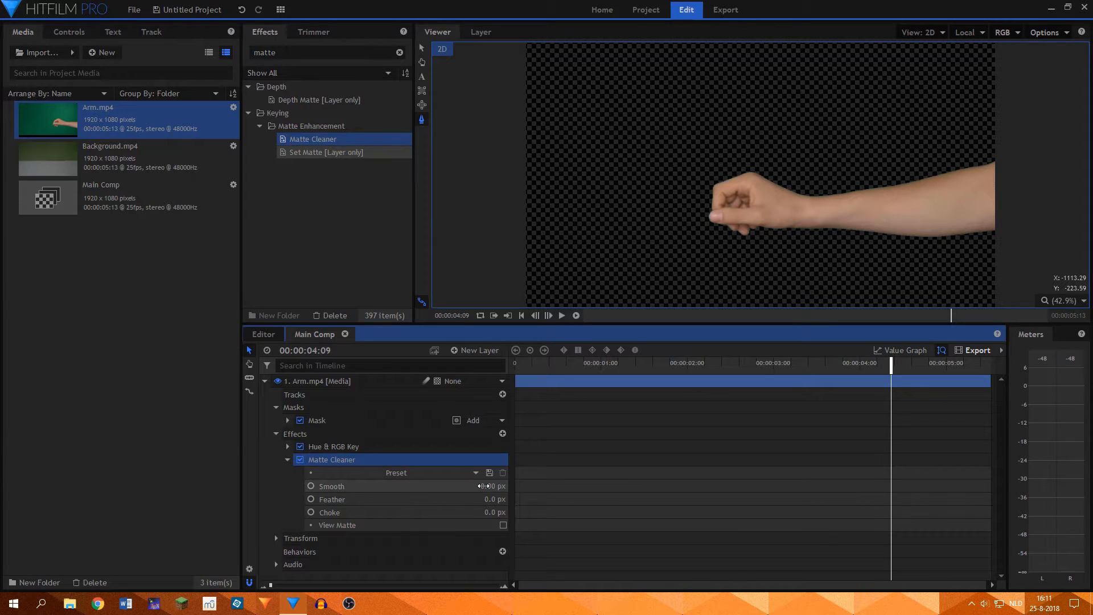
pyautogui.moveTo(488, 485); pyautogui.dragTo(499, 485)
pyautogui.write('2')
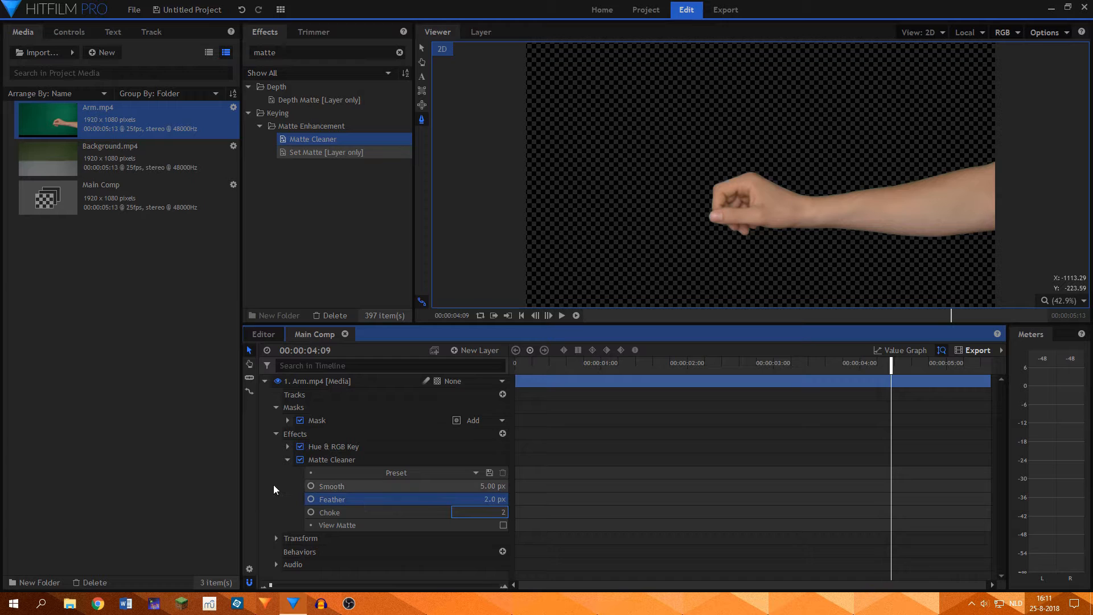
pyautogui.click(287, 459)
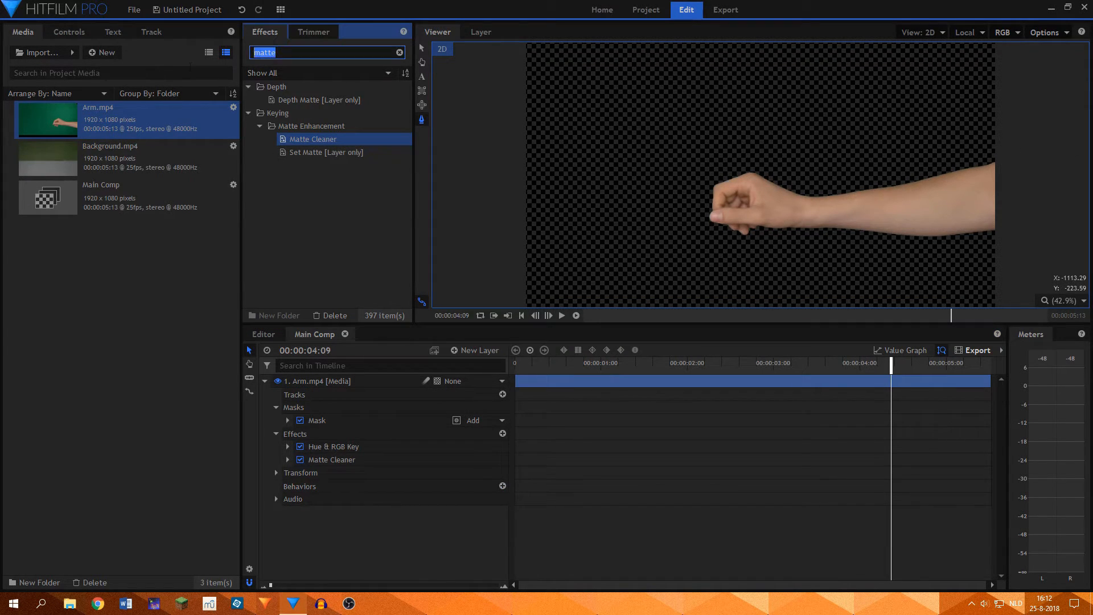
pyautogui.write('spill')
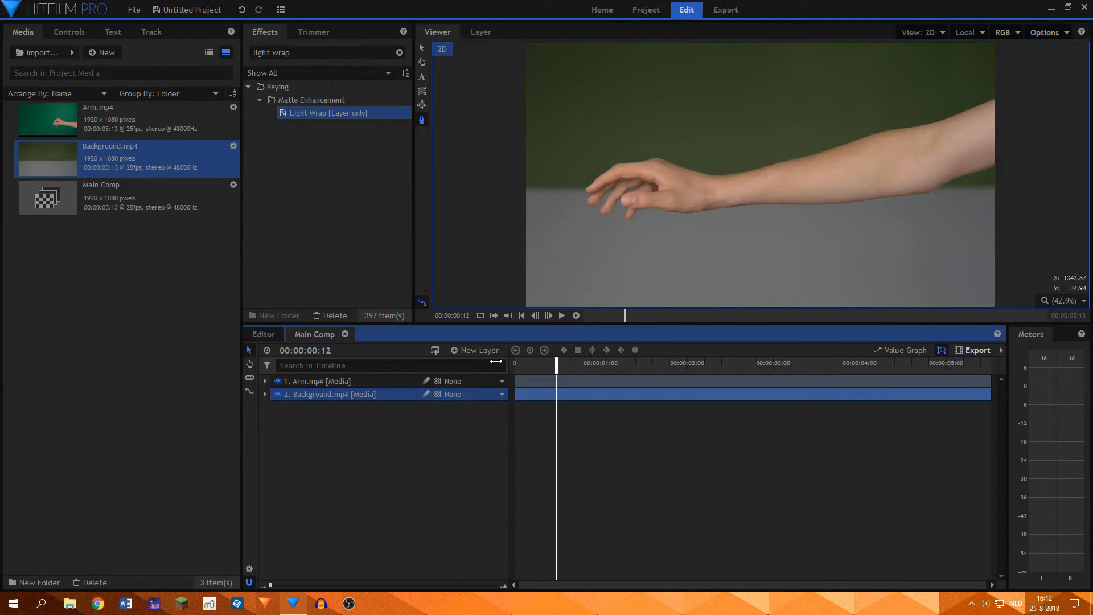
# Step: Preview the arm over Background.mp4 and give it Light Wrap sourced from 2. Background.mp4
pyautogui.moveTo(556, 363); pyautogui.dragTo(621, 362)
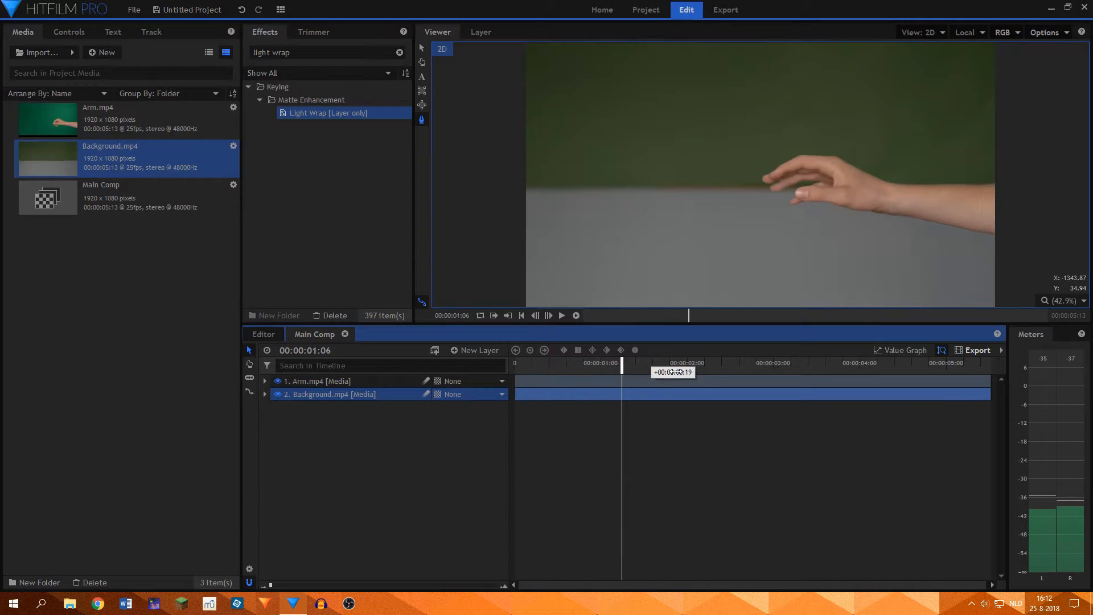
pyautogui.click(265, 381)
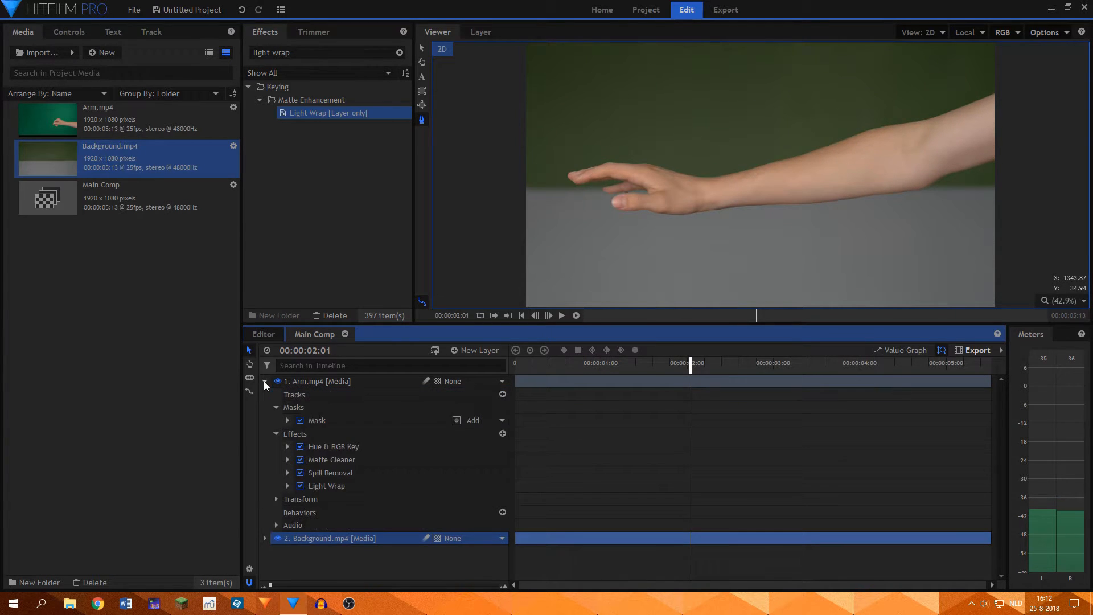
pyautogui.click(288, 486)
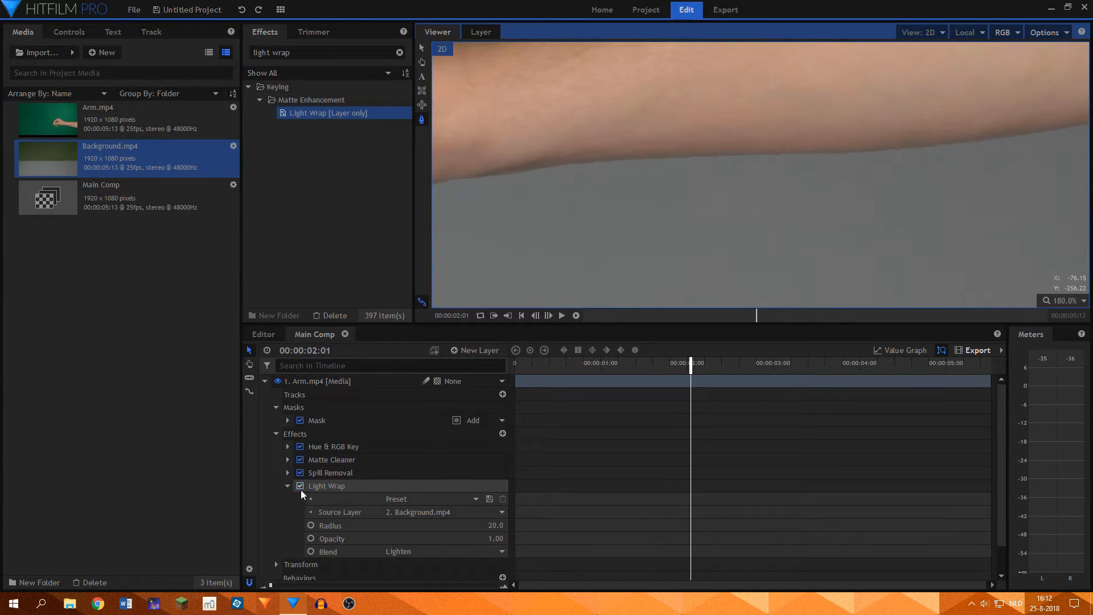
pyautogui.click(300, 486)
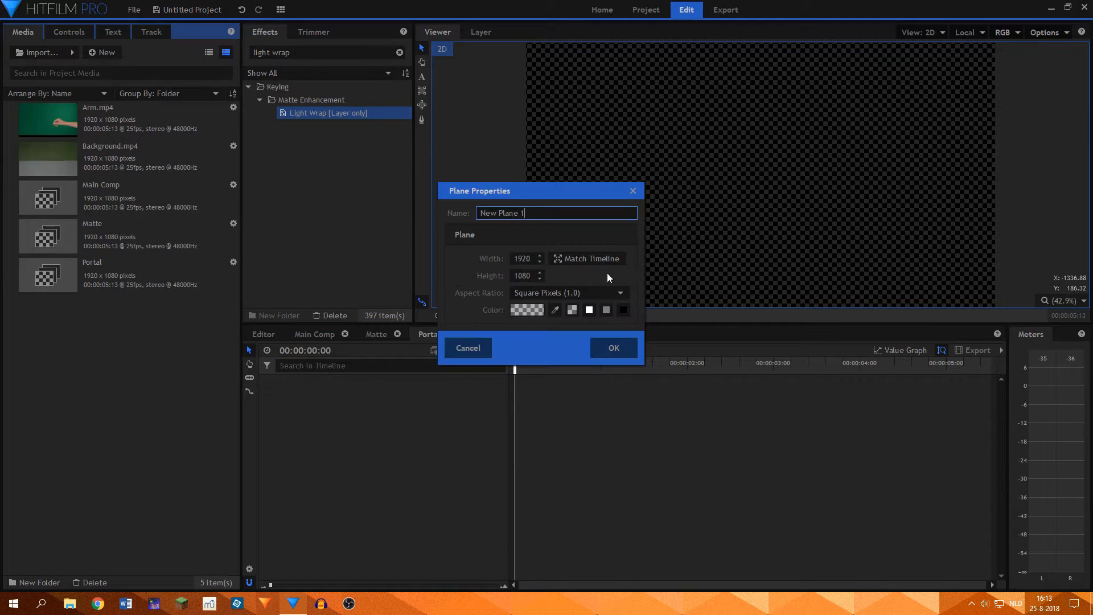
# Step: Create a black 1920x1080 plane and a second 1920x160 plane
pyautogui.click(613, 347)
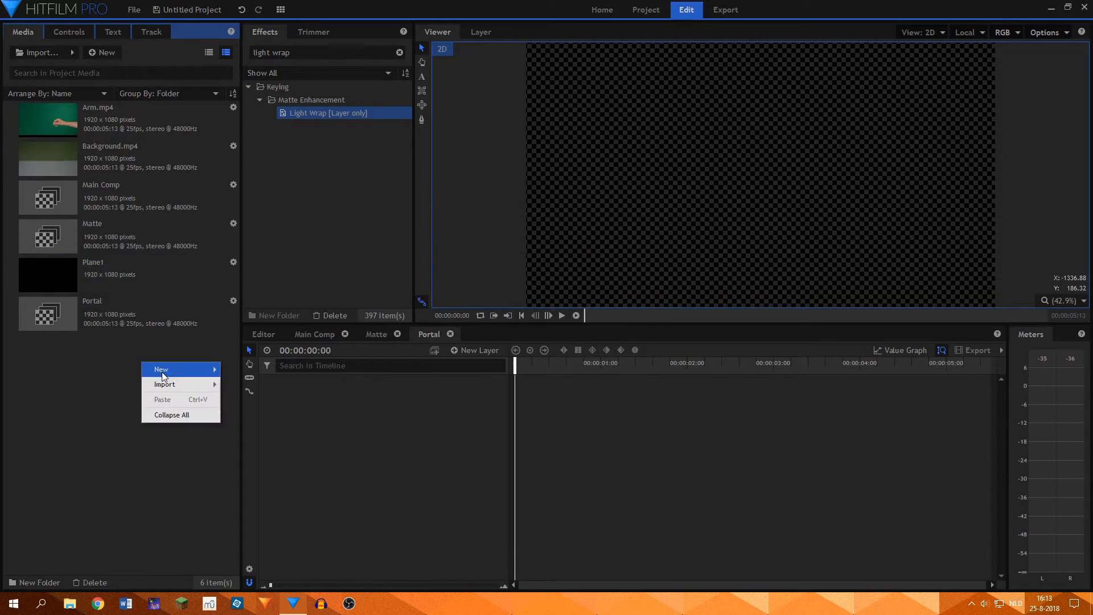
pyautogui.click(161, 370)
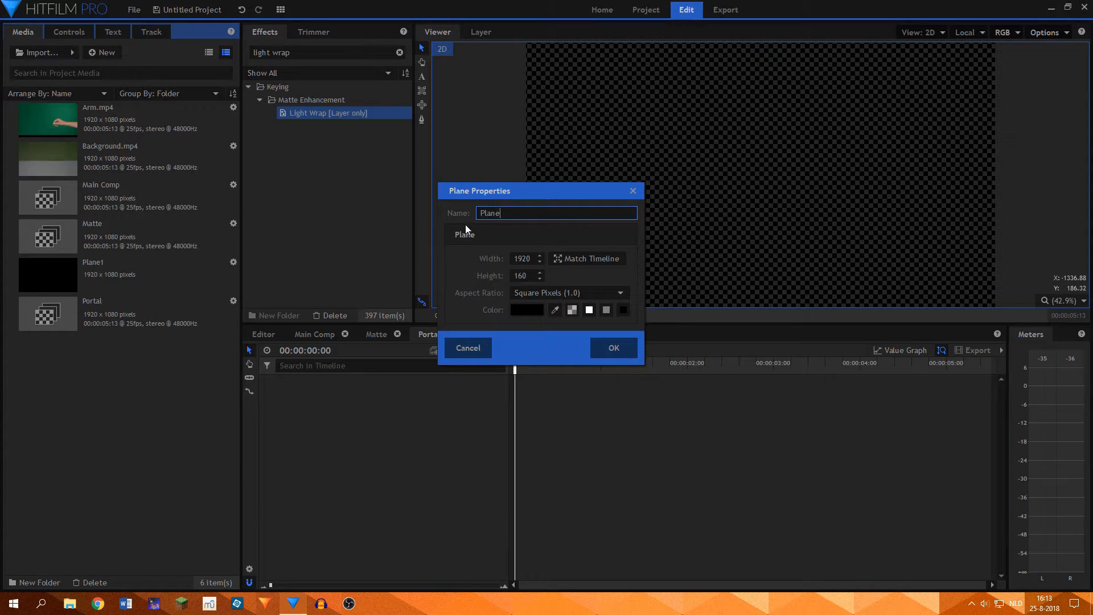
pyautogui.click(613, 347)
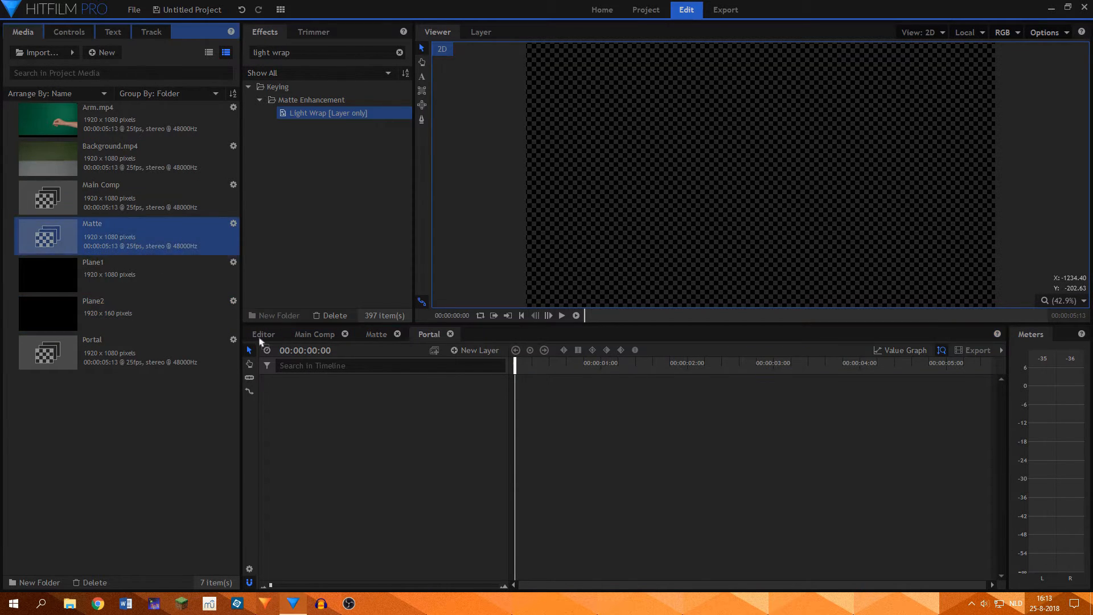
# Step: Add Matte to the Portal comp, hide it, and switch Plane1 to 3D Plane
pyautogui.click(376, 334)
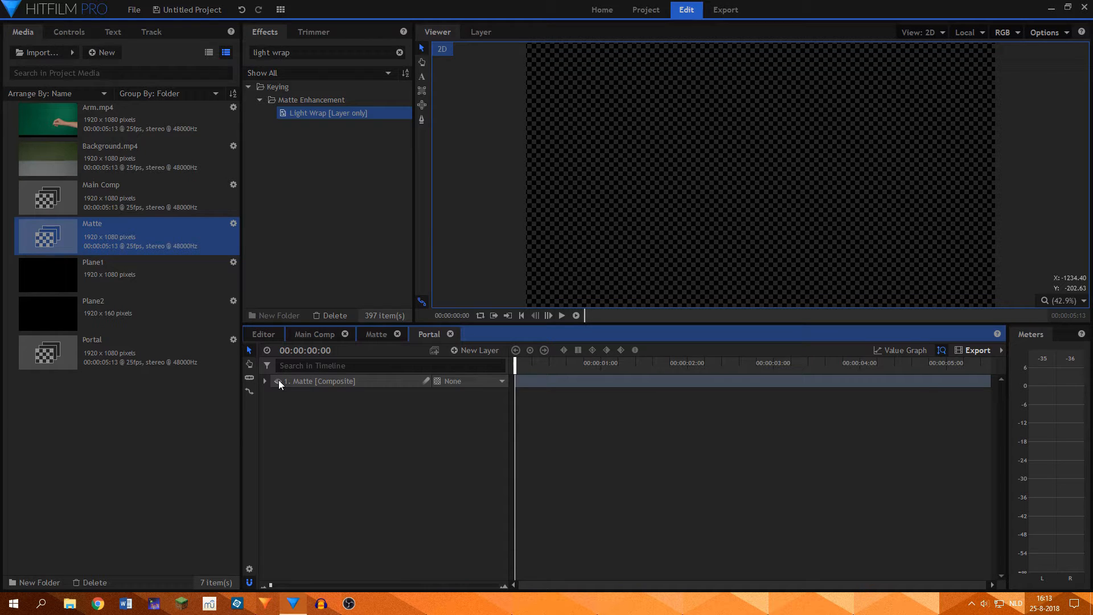
pyautogui.click(93, 270)
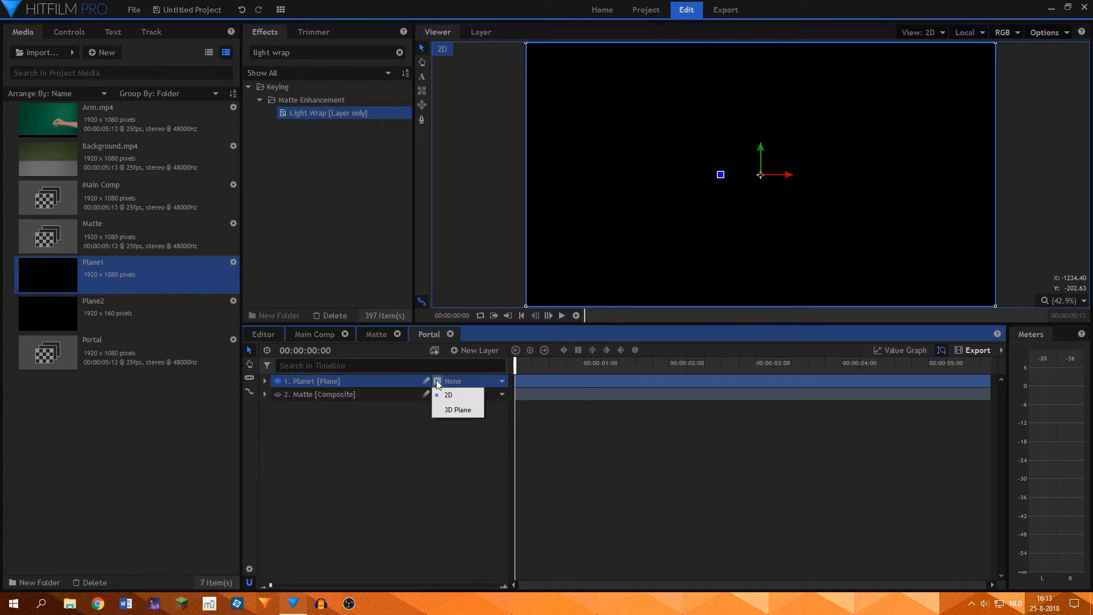
pyautogui.click(457, 409)
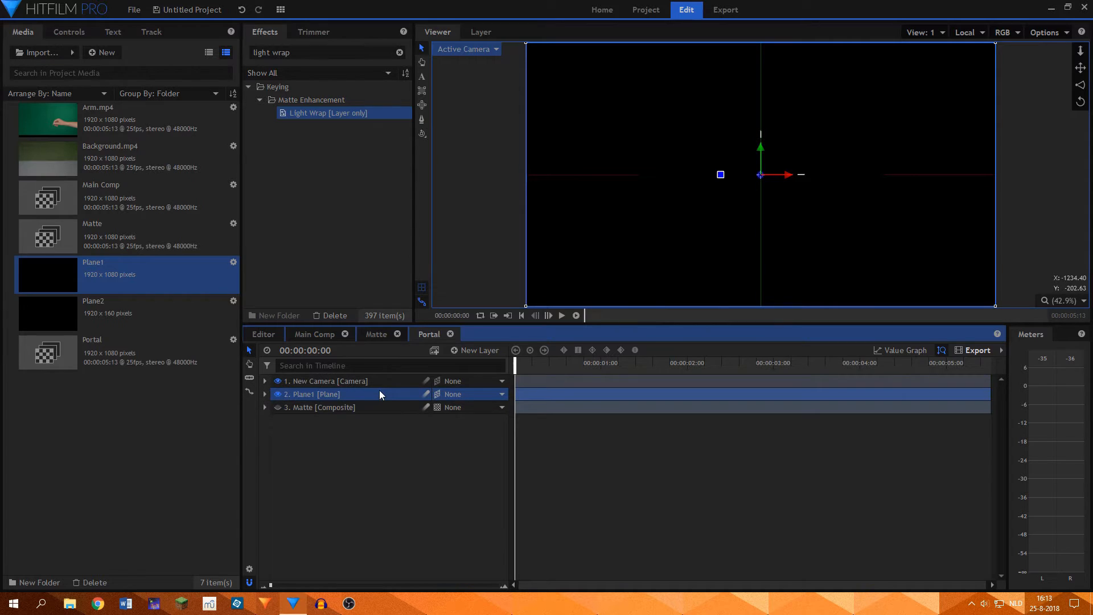
# Step: Enter -40 in Plane1's Transform Rotation (Y) field
pyautogui.rightClick(379, 394)
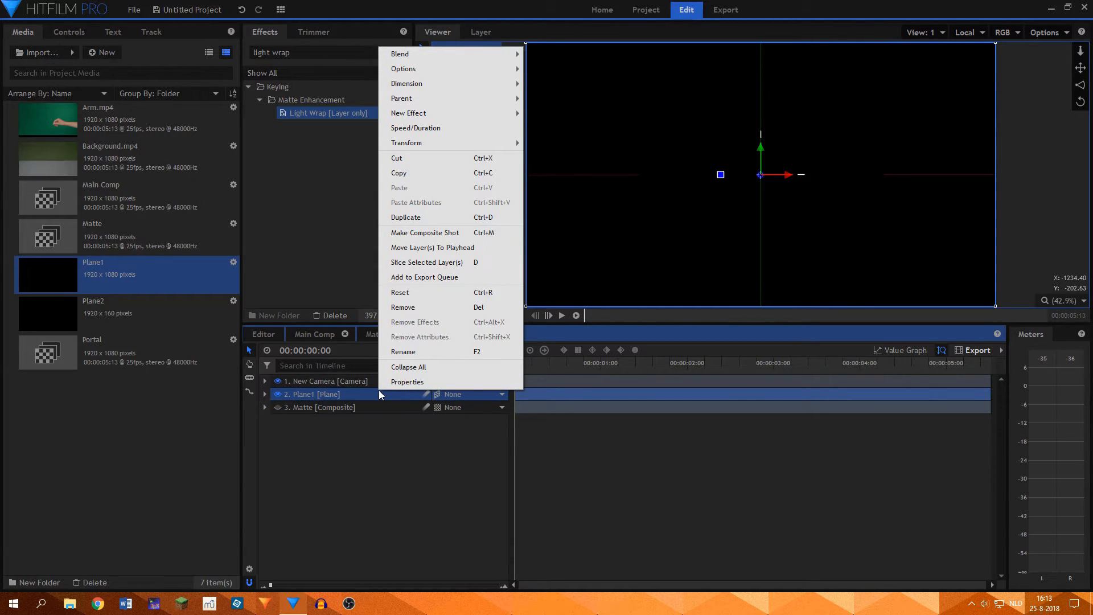
pyautogui.moveTo(429, 59)
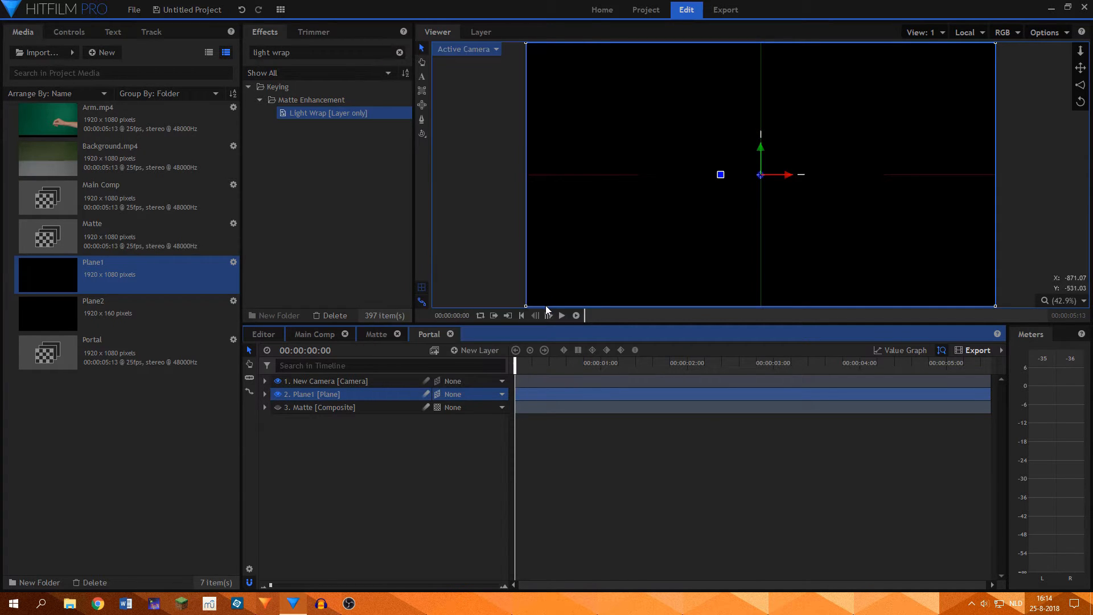
pyautogui.click(265, 394)
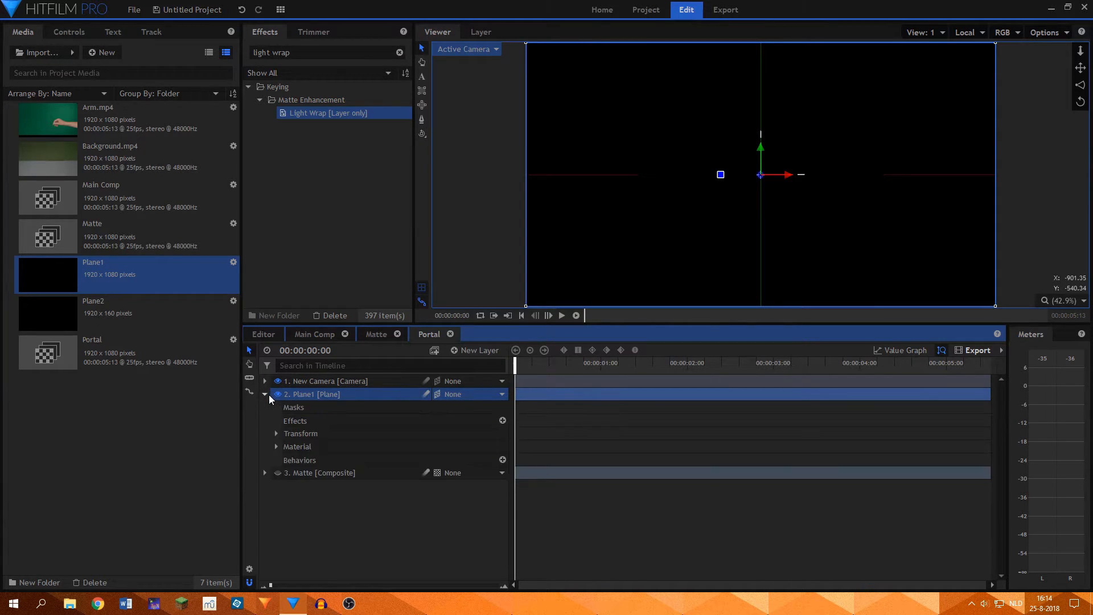
pyautogui.click(276, 433)
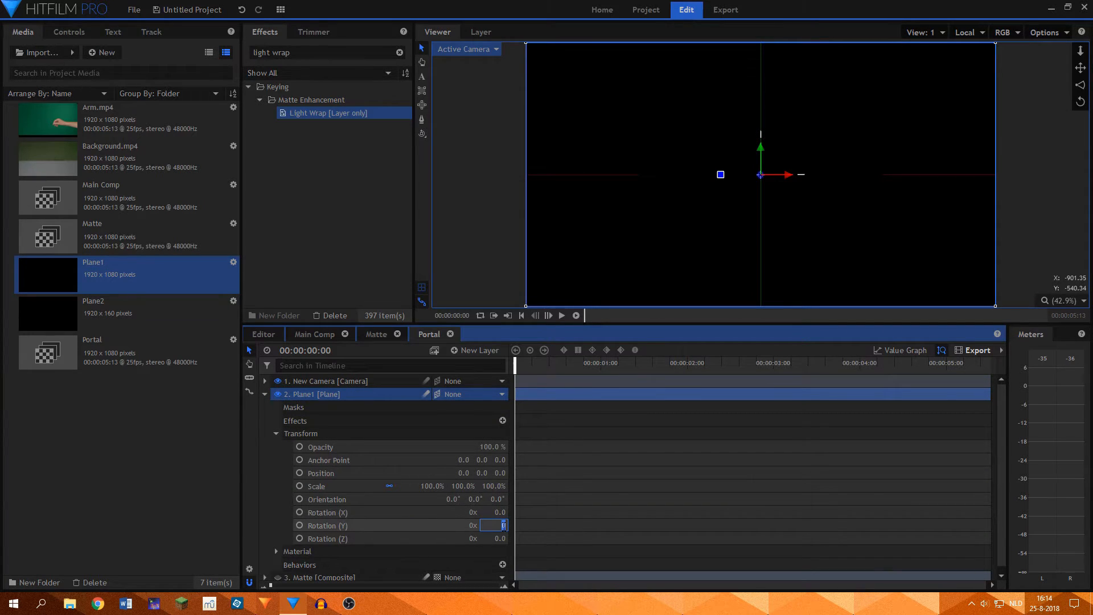
pyautogui.write('-40.0')
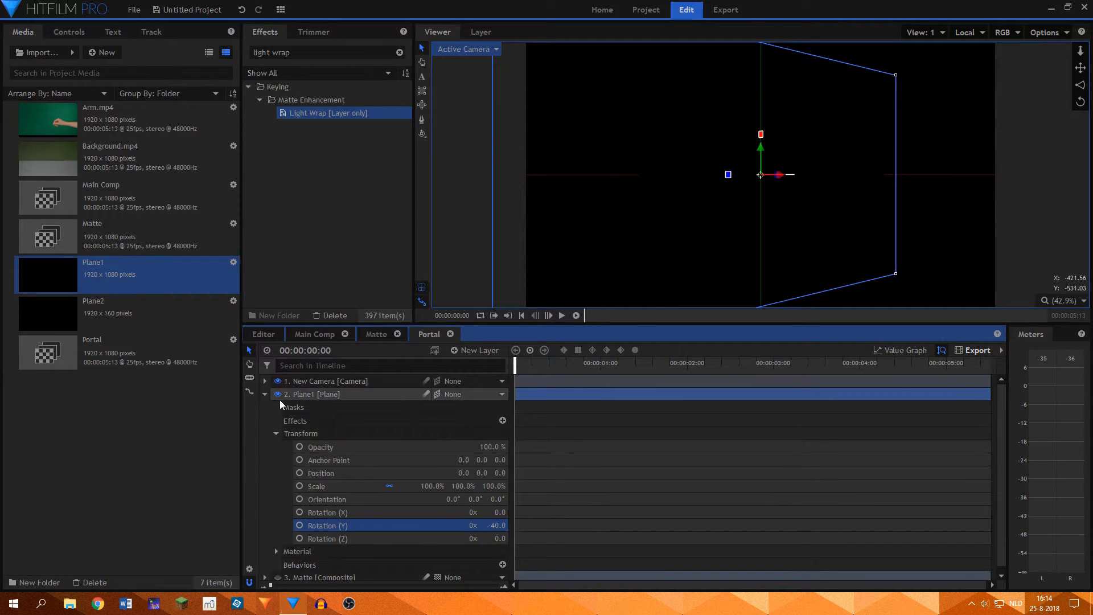
# Step: Set the Fire effect's Flammable Region layer to 3. Matte and collapse the group
pyautogui.click(265, 394)
pyautogui.write('fire')
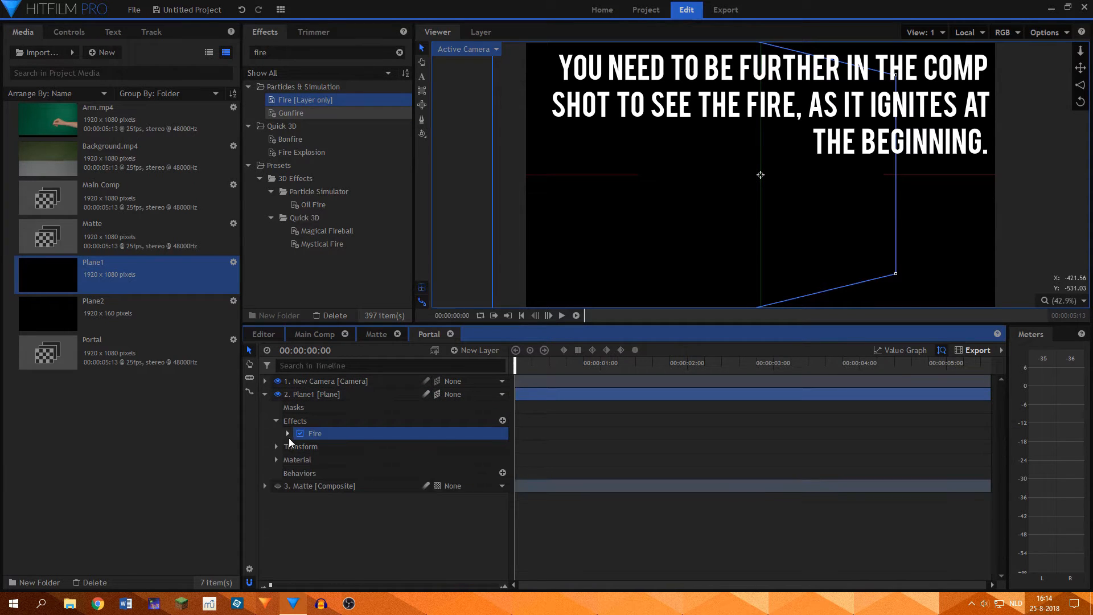
pyautogui.click(287, 433)
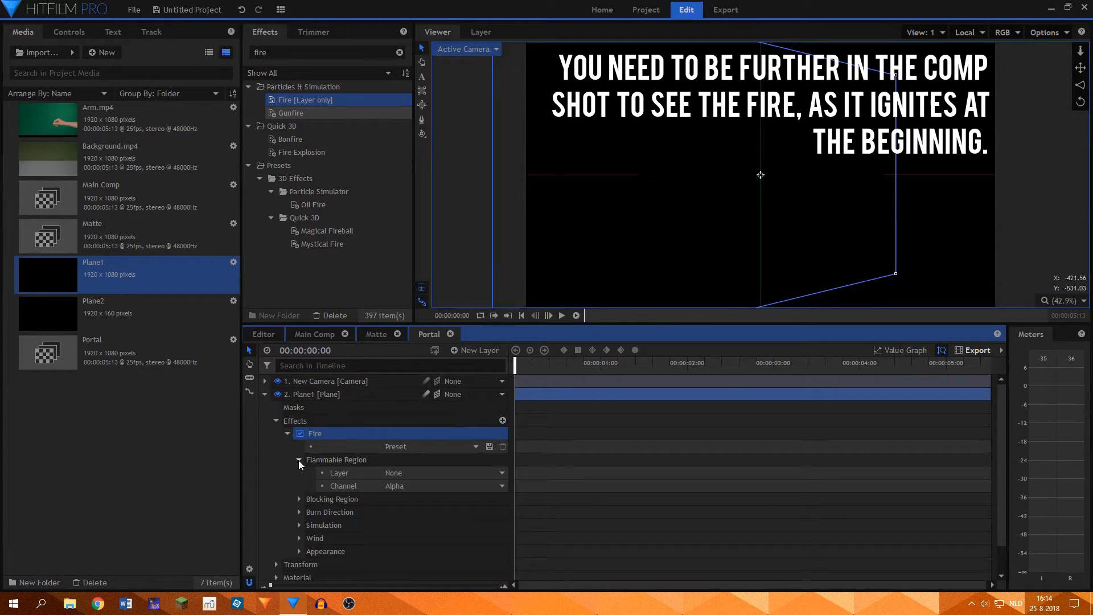
pyautogui.click(443, 472)
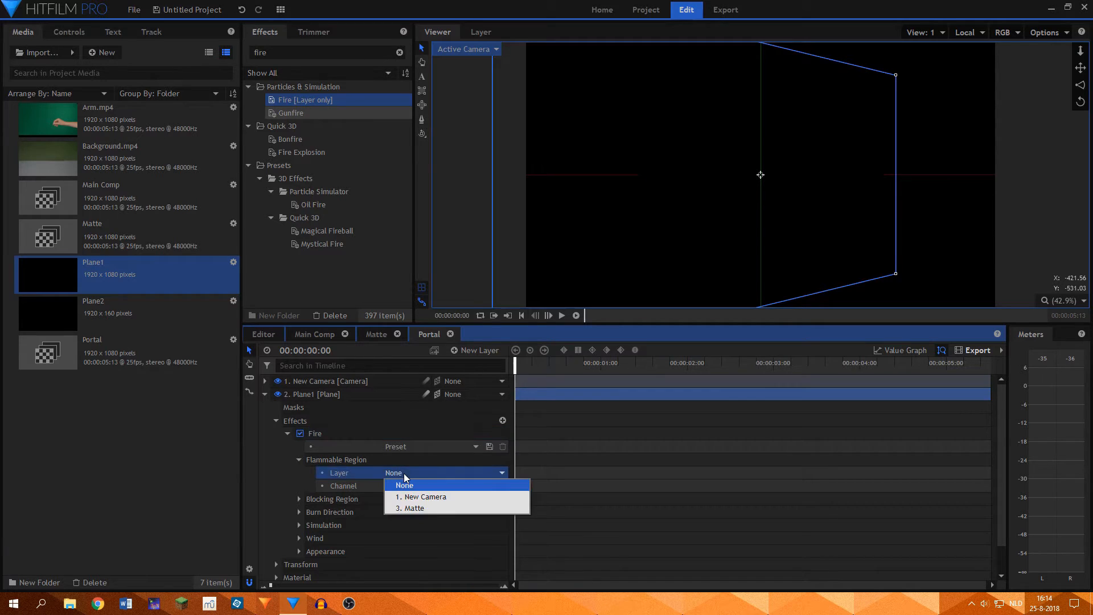
pyautogui.moveTo(417, 508)
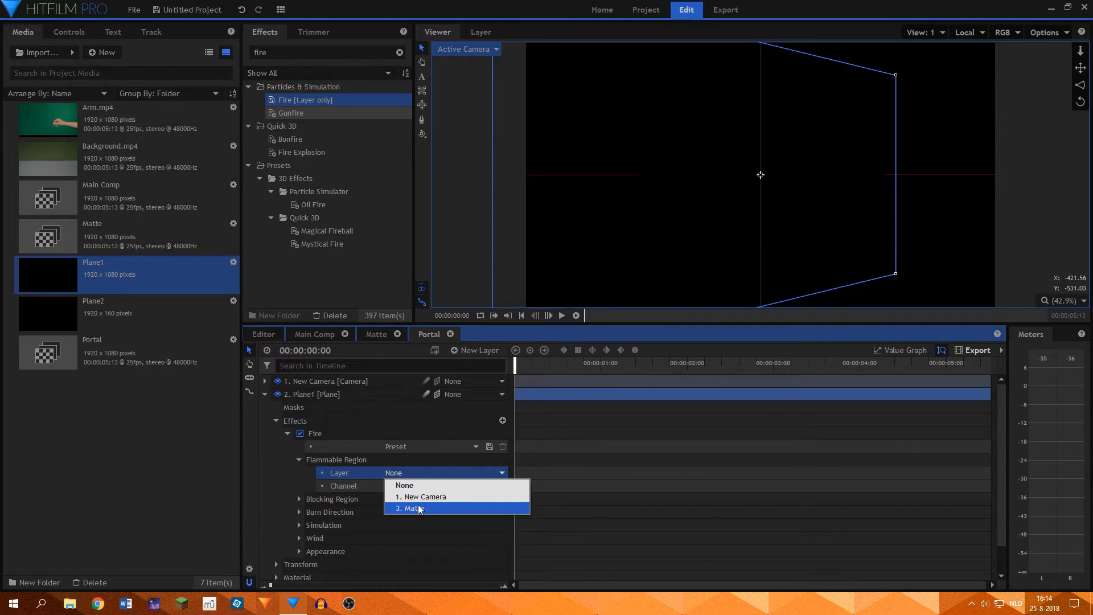
pyautogui.click(410, 508)
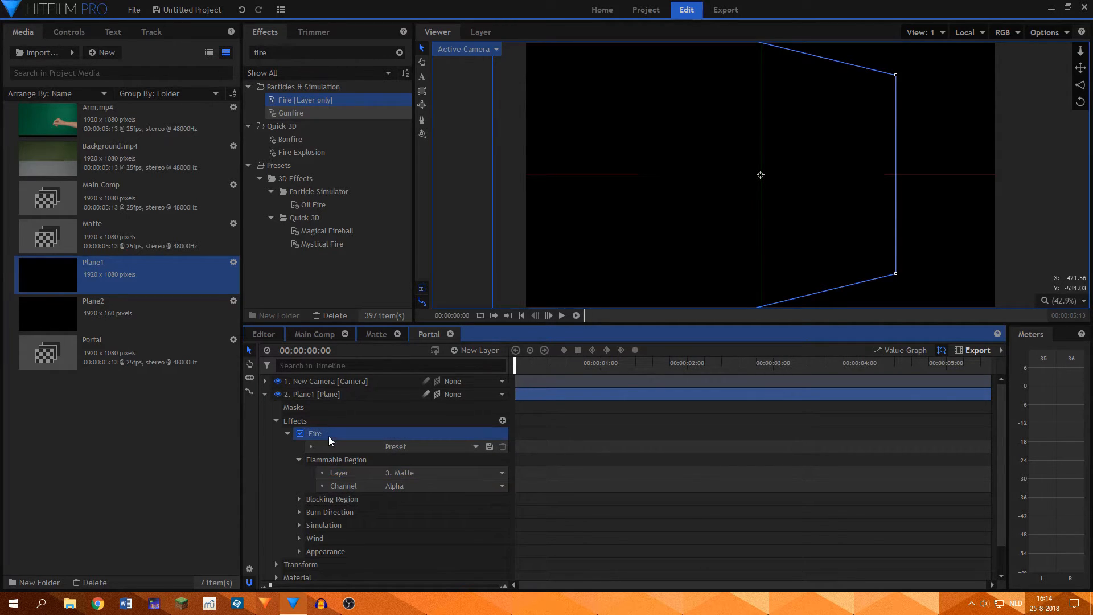
pyautogui.click(311, 394)
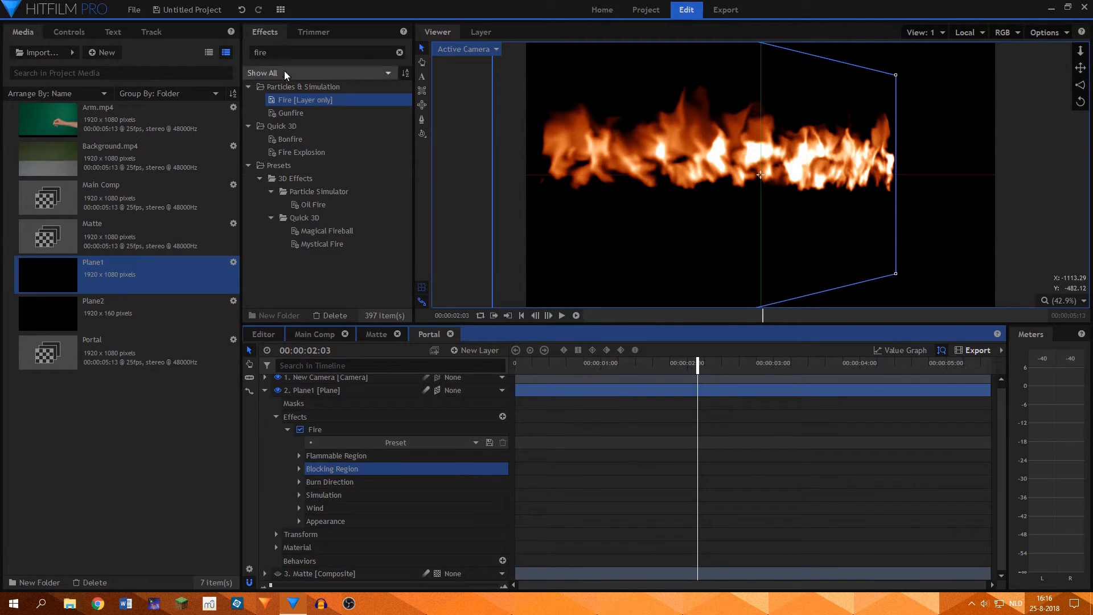
# Step: Apply Polar Warp to Plane1, collapse the layer, and duplicate it
pyautogui.click(321, 53)
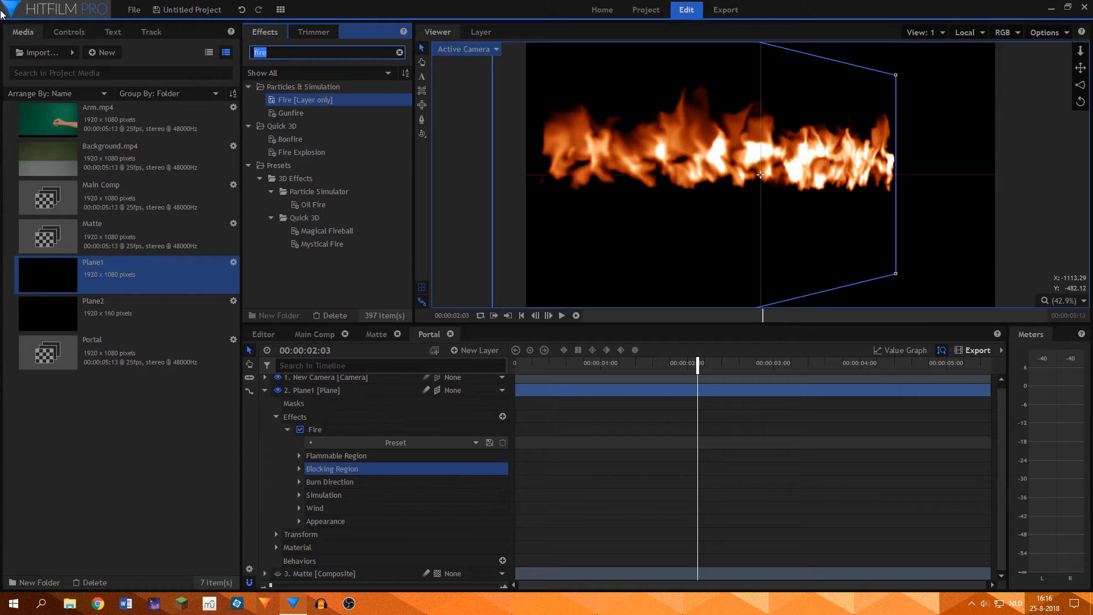
pyautogui.write('pola')
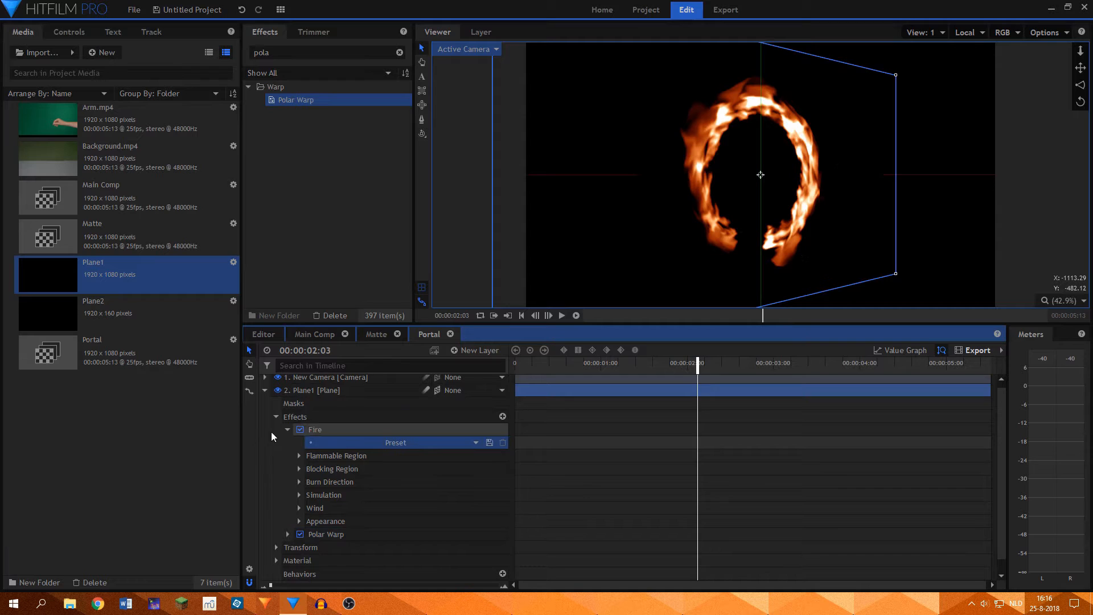
pyautogui.click(264, 390)
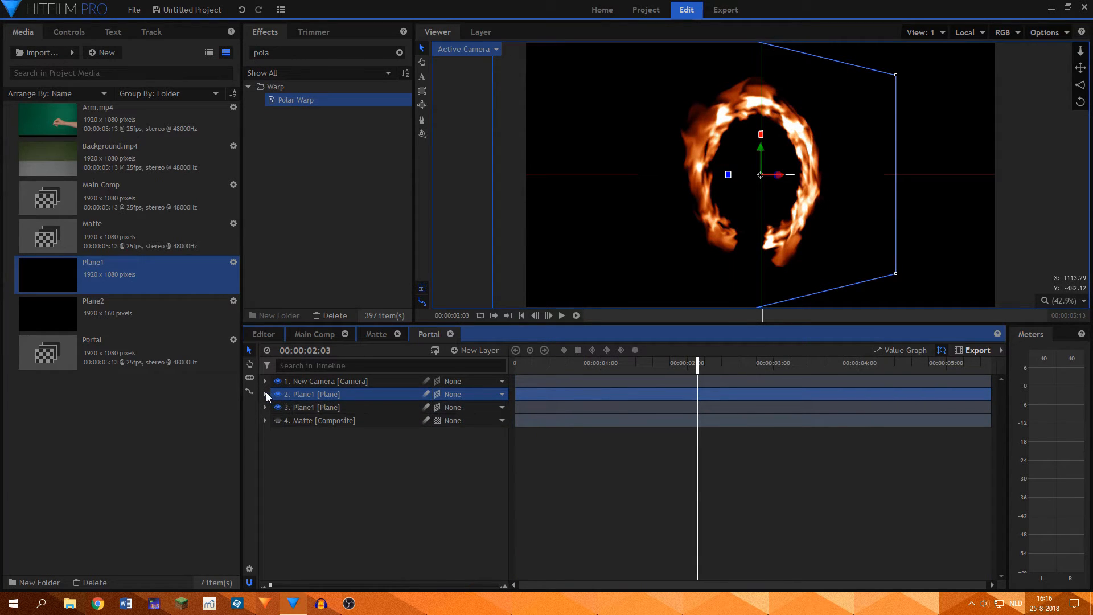
# Step: Rotate the top plane's Polar Warp, then add the Portal composite to Main Comp
pyautogui.click(265, 394)
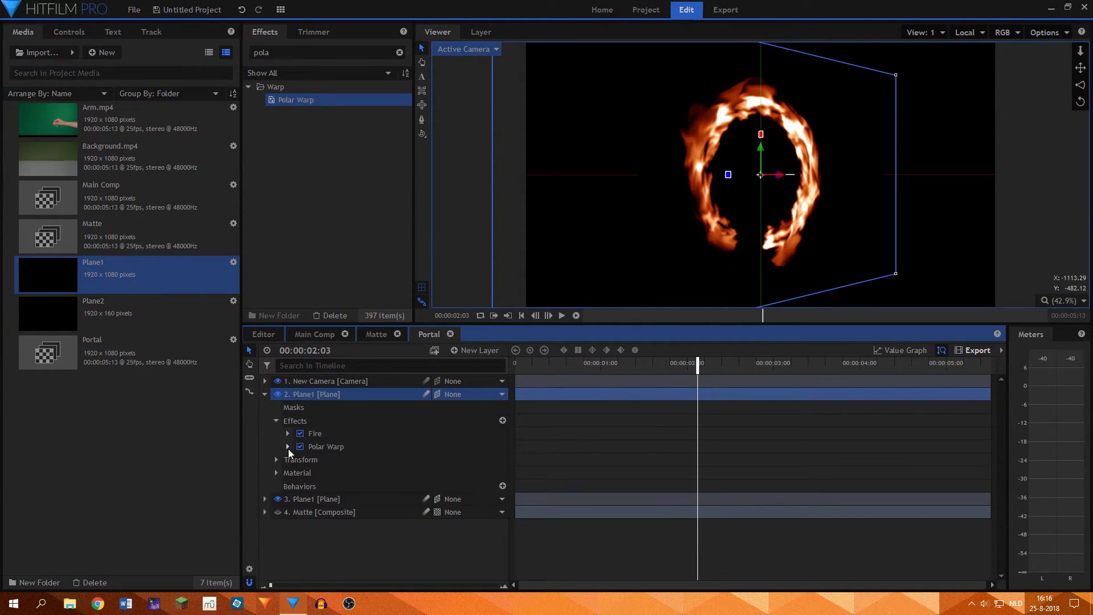
pyautogui.click(287, 447)
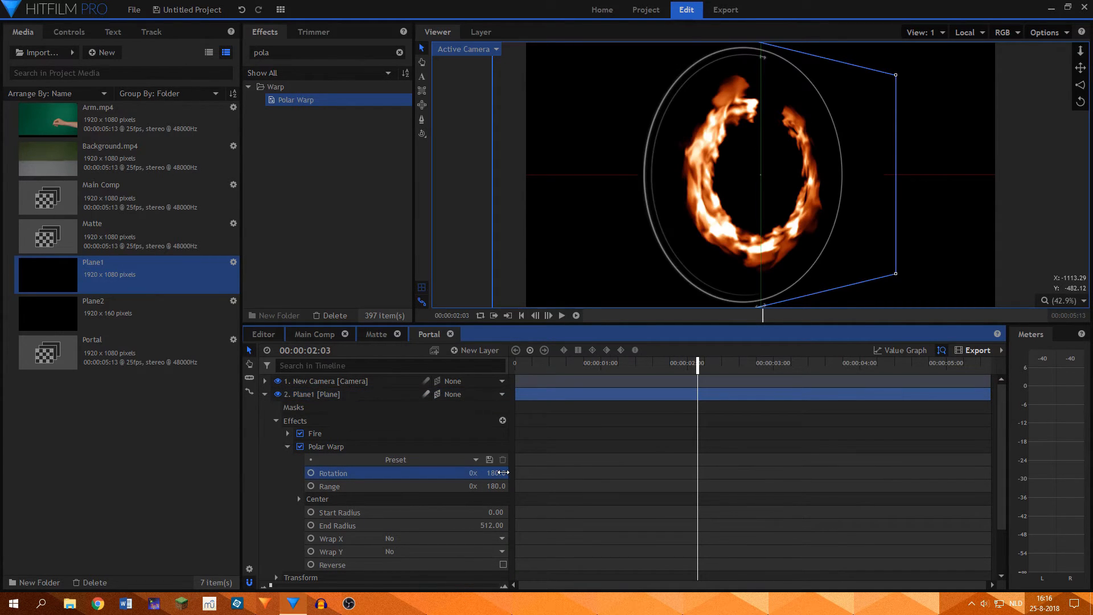
pyautogui.click(264, 394)
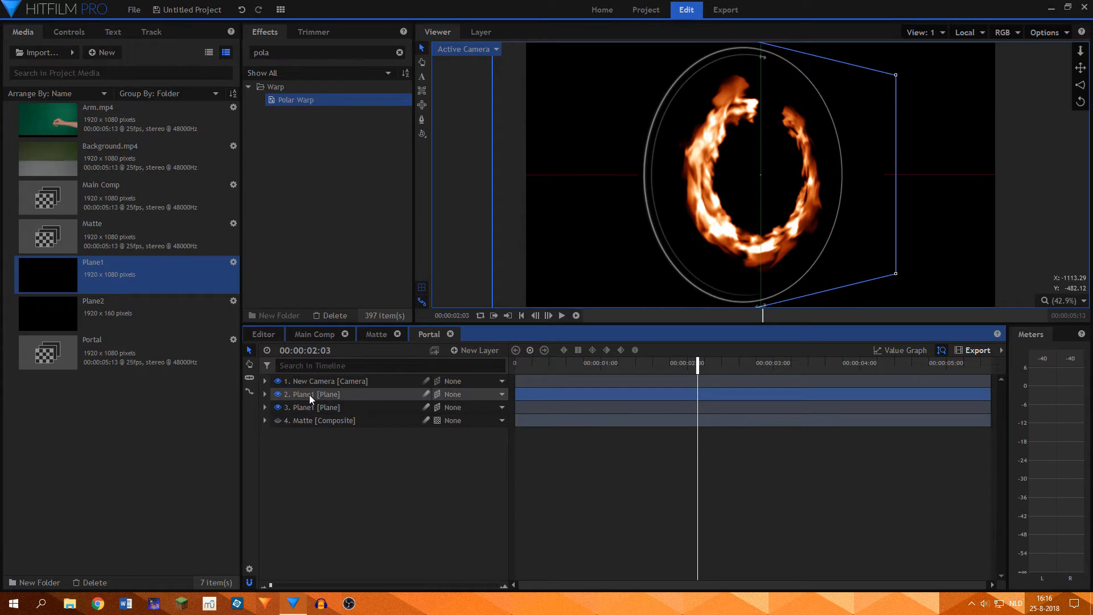
pyautogui.rightClick(313, 394)
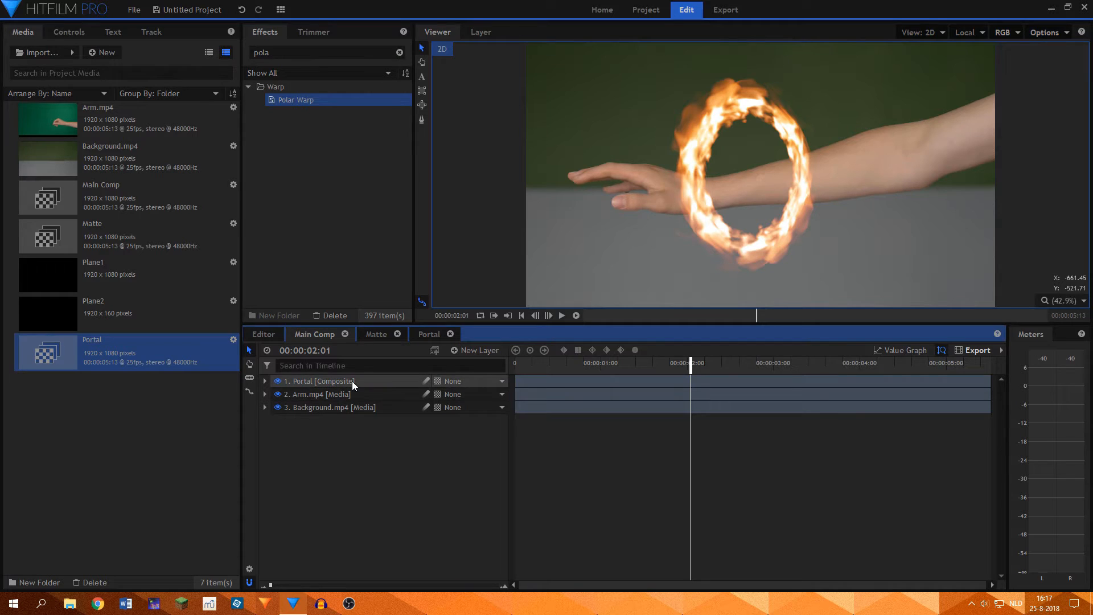
# Step: Duplicate the Portal layer and mask the top copy to half the ring
pyautogui.click(320, 381)
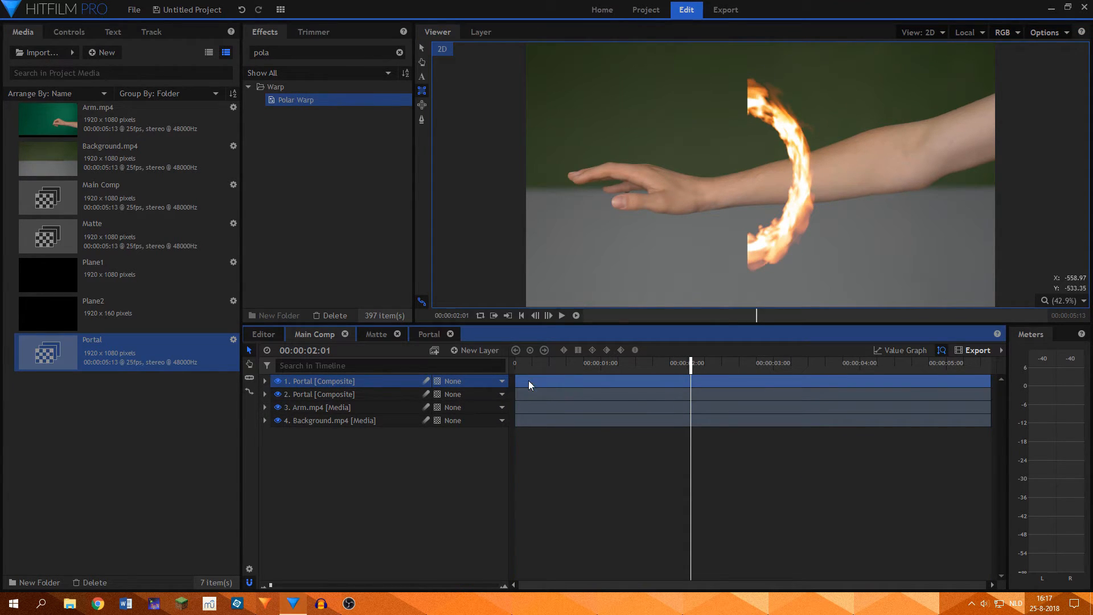
pyautogui.click(265, 380)
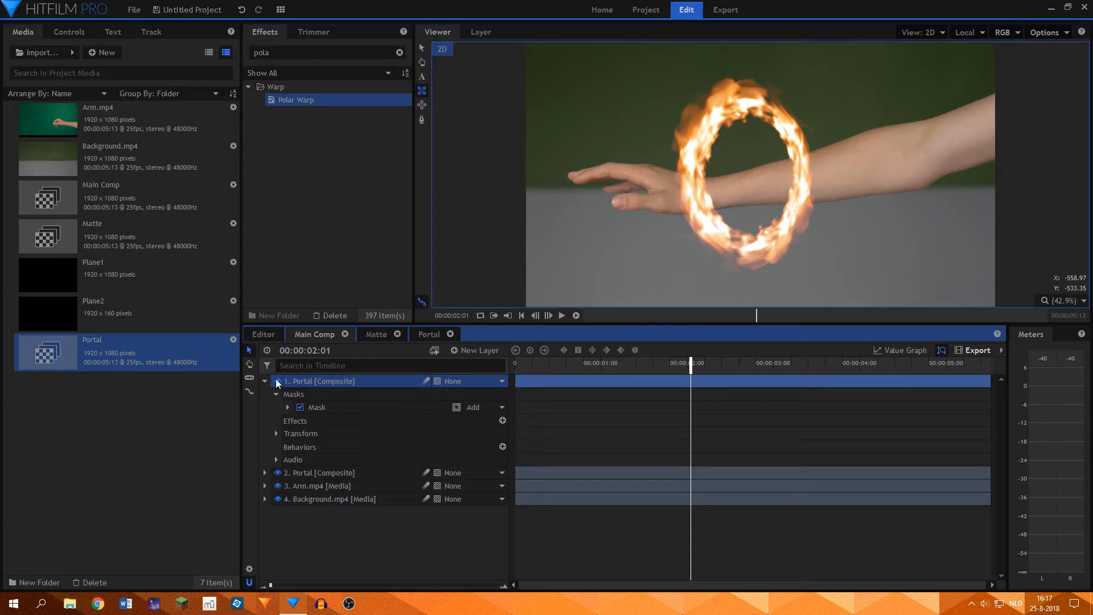
pyautogui.click(277, 381)
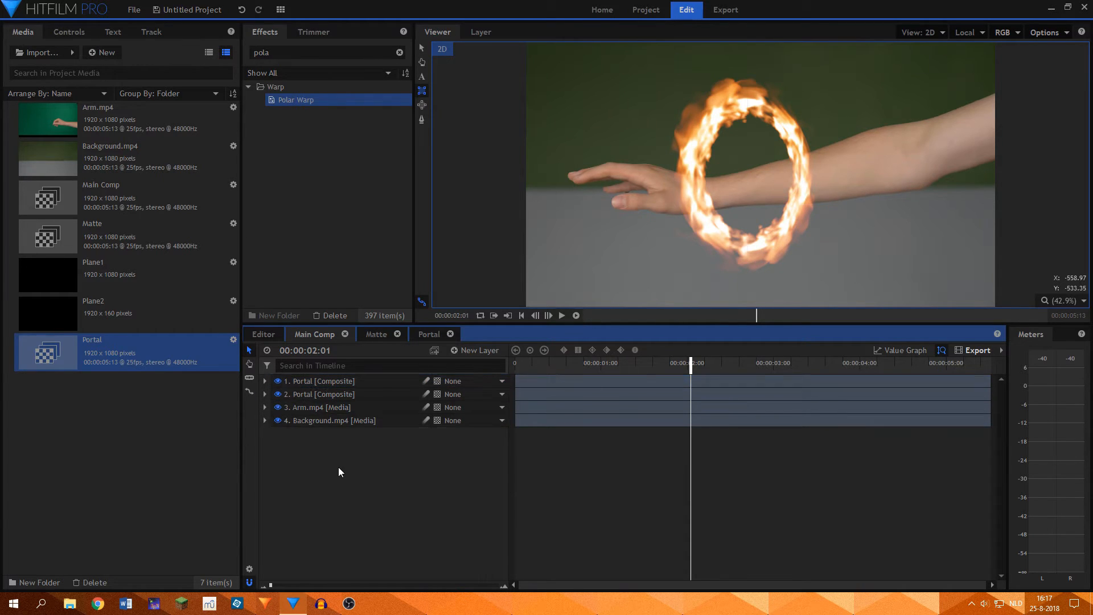
# Step: Move the second Portal copy below Arm.mp4 and scrub to preview the hand passing through
pyautogui.click(322, 394)
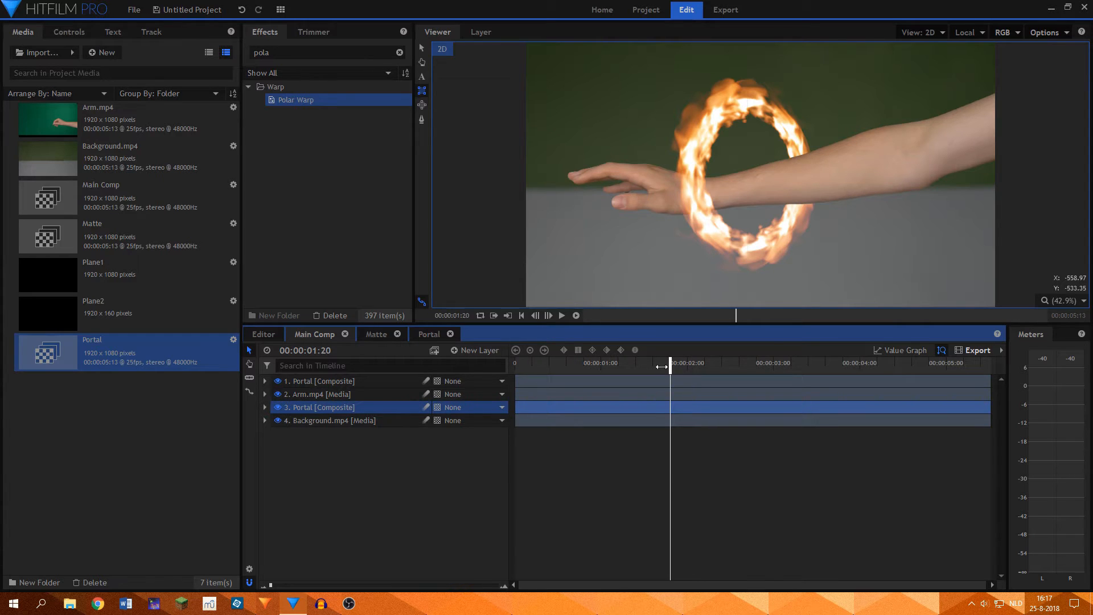
pyautogui.moveTo(670, 366); pyautogui.dragTo(615, 366)
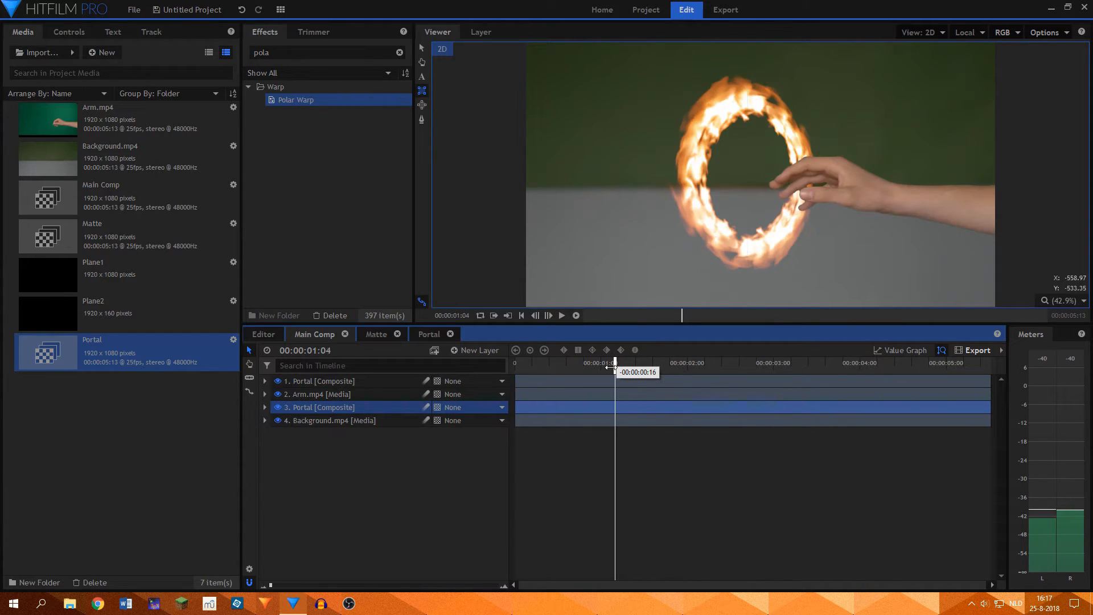
pyautogui.moveTo(615, 362); pyautogui.dragTo(642, 362)
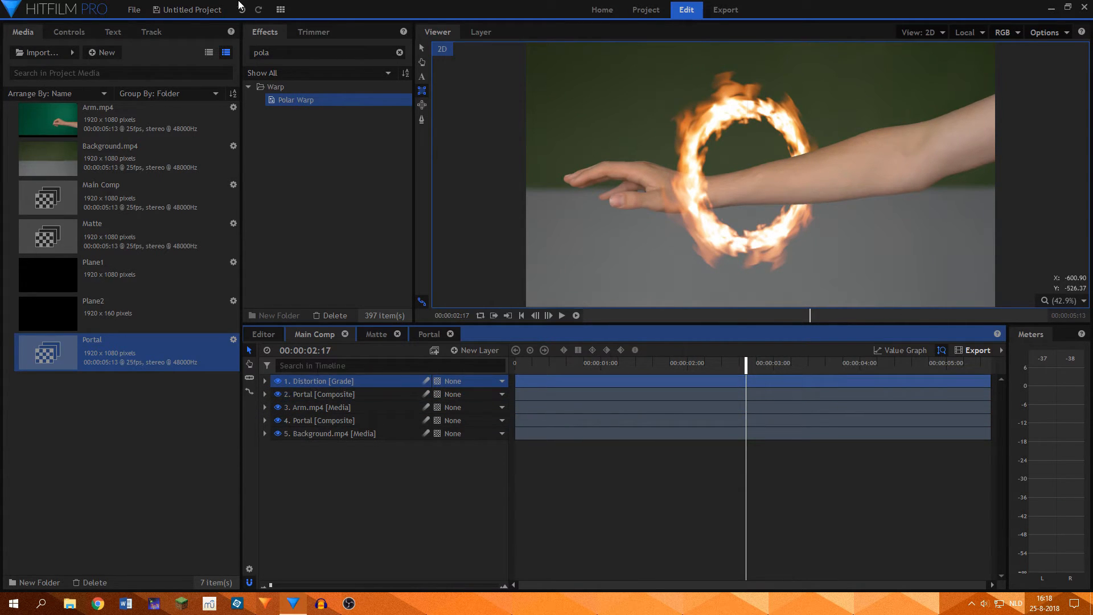
# Step: Apply Heat Distortion to the Distortion grade layer and mask it to an oval inside the ring
pyautogui.write('distor')
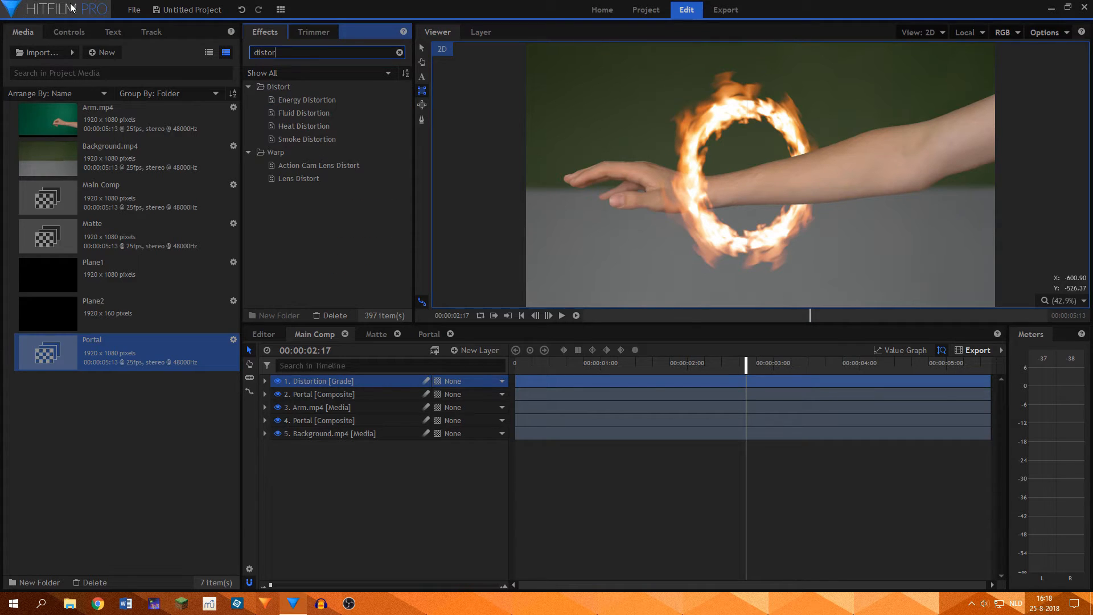
pyautogui.click(303, 126)
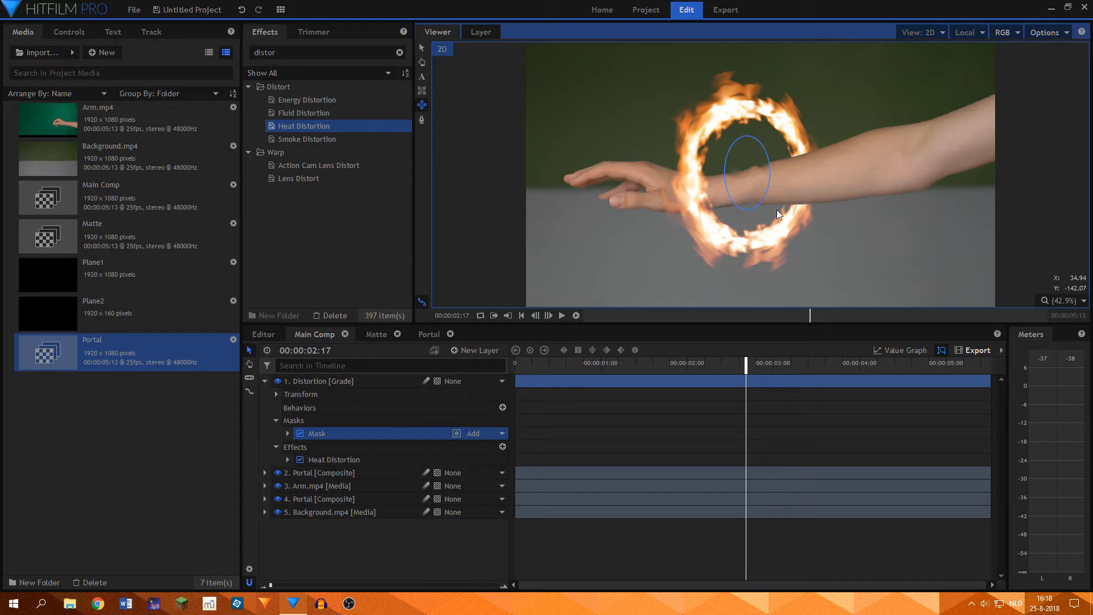
pyautogui.moveTo(746, 172); pyautogui.dragTo(764, 193)
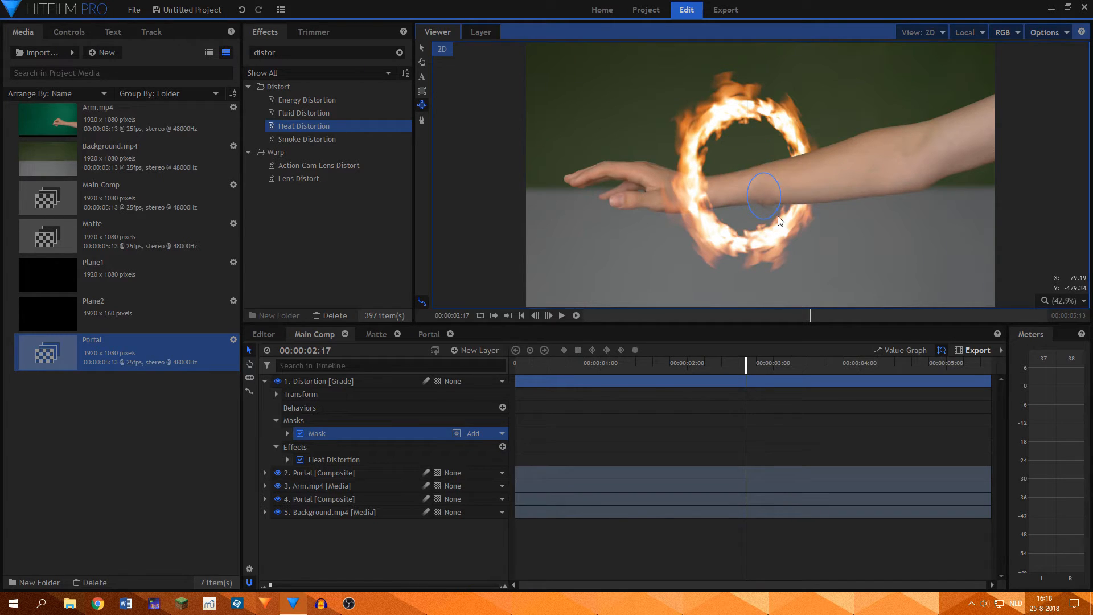
pyautogui.moveTo(764, 196); pyautogui.dragTo(745, 171)
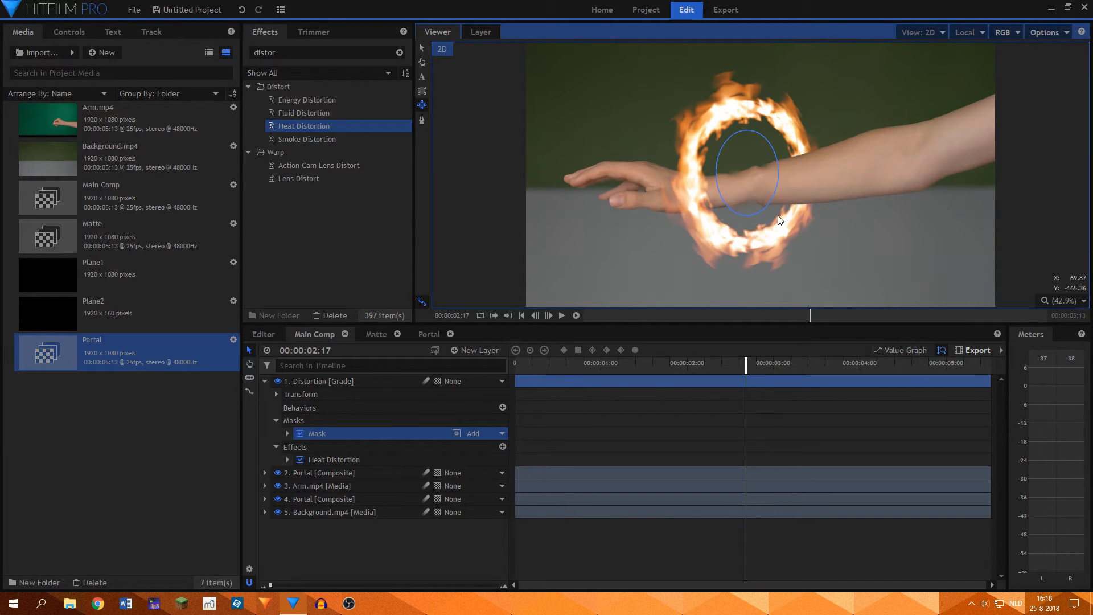
pyautogui.click(287, 433)
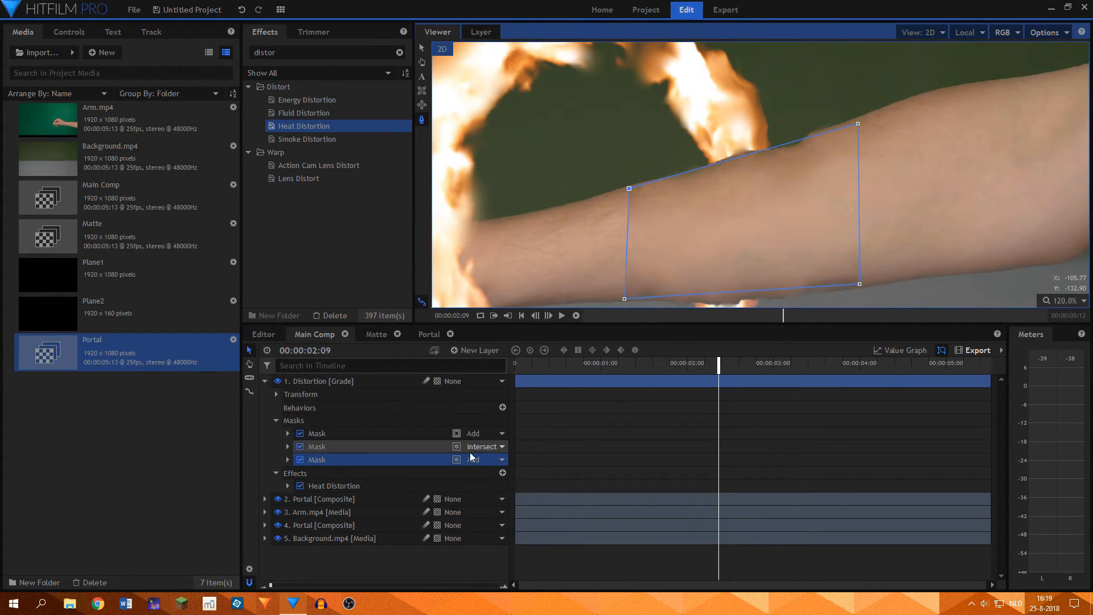
# Step: Change the Distortion layer's arm mask blend mode, then select the Arm.mp4 layer's mask
pyautogui.click(473, 460)
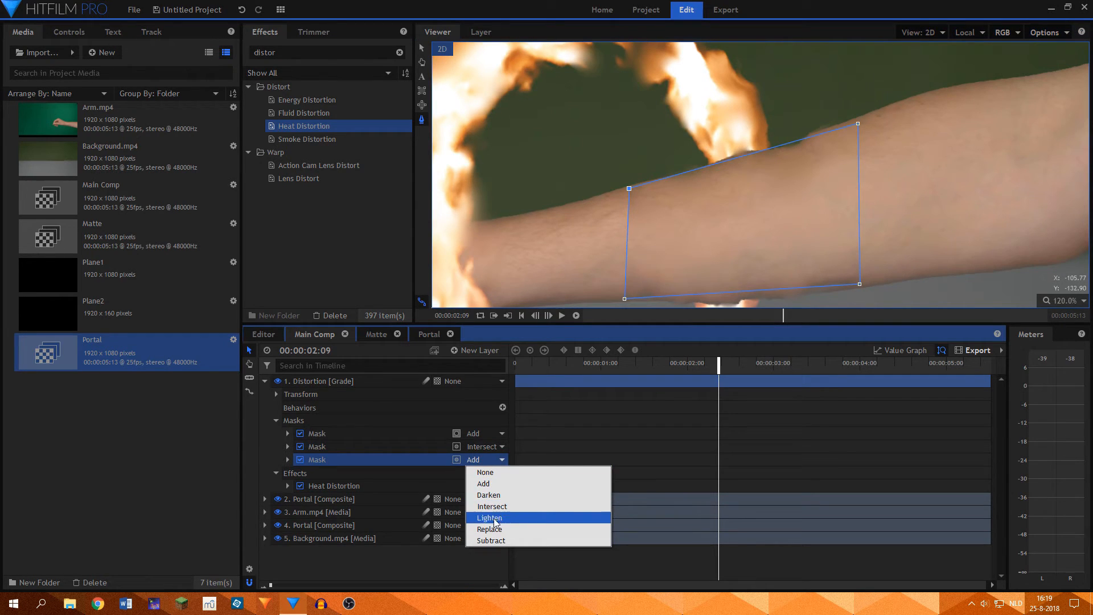
pyautogui.click(490, 540)
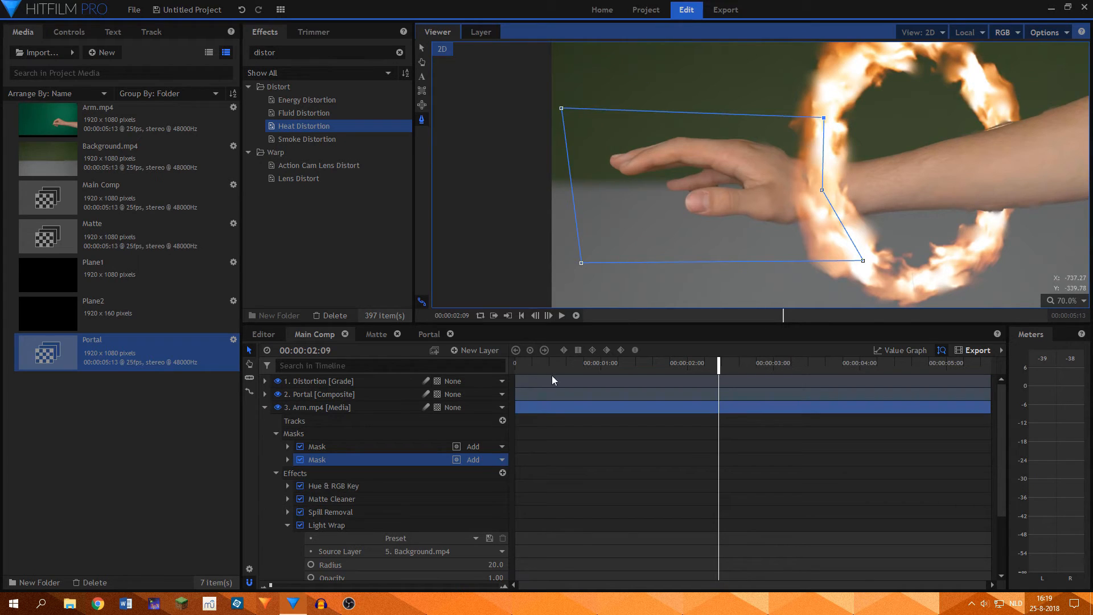
pyautogui.click(498, 459)
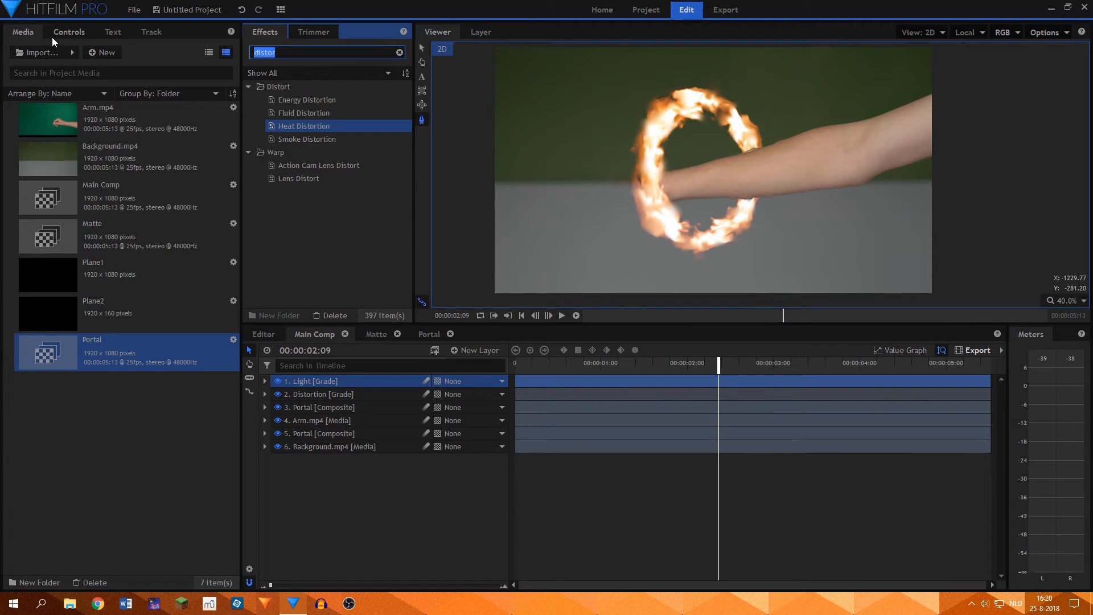
# Step: Search effects for 'light ray' and apply Light Rays to the Light grade layer
pyautogui.write('light ray')
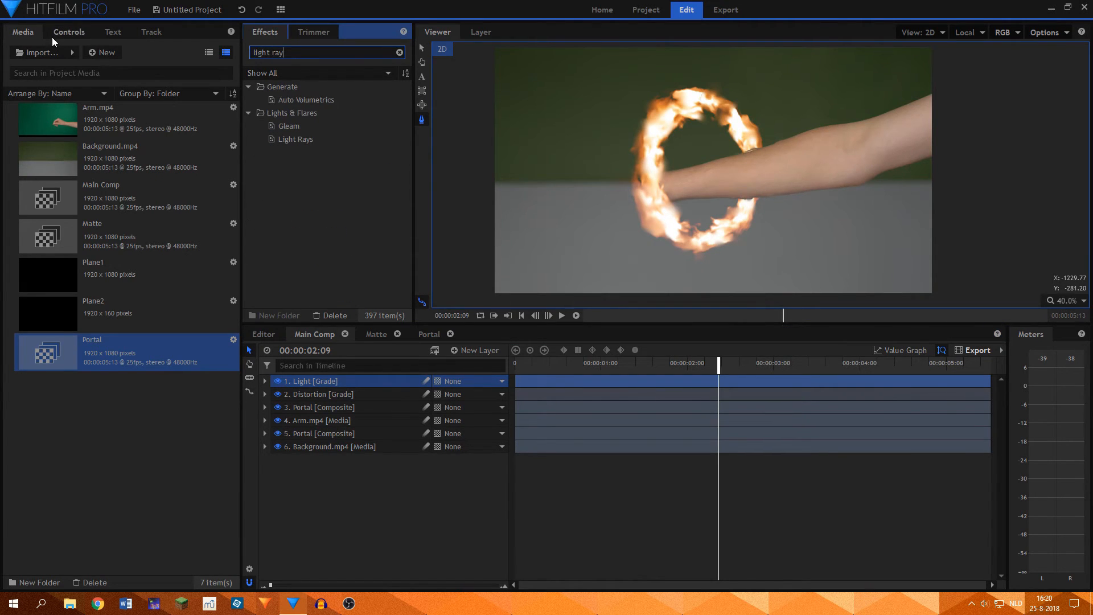
pyautogui.click(295, 139)
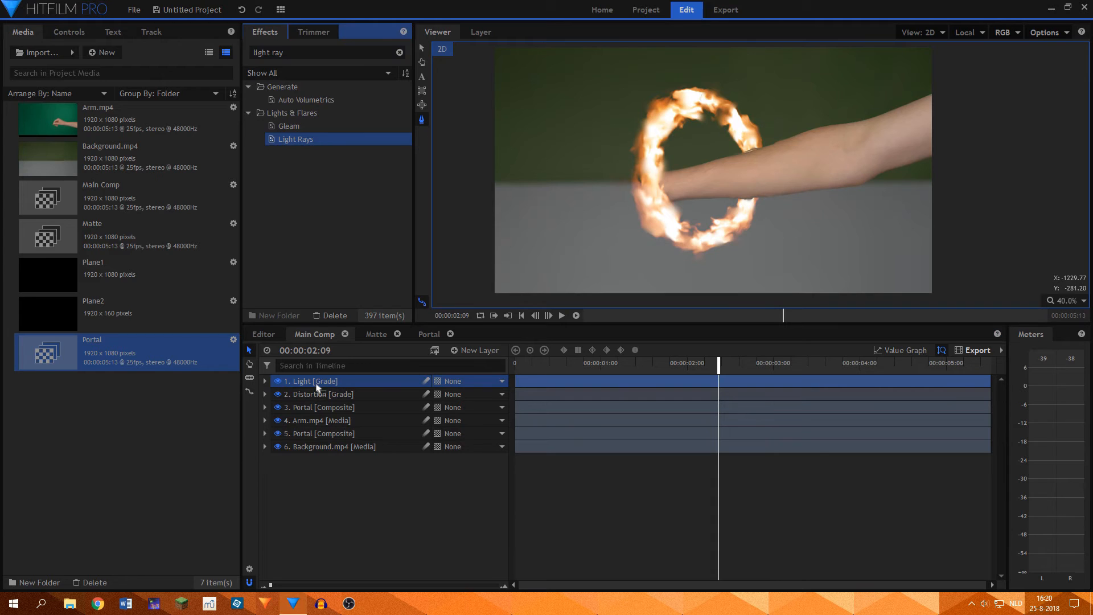
pyautogui.click(265, 380)
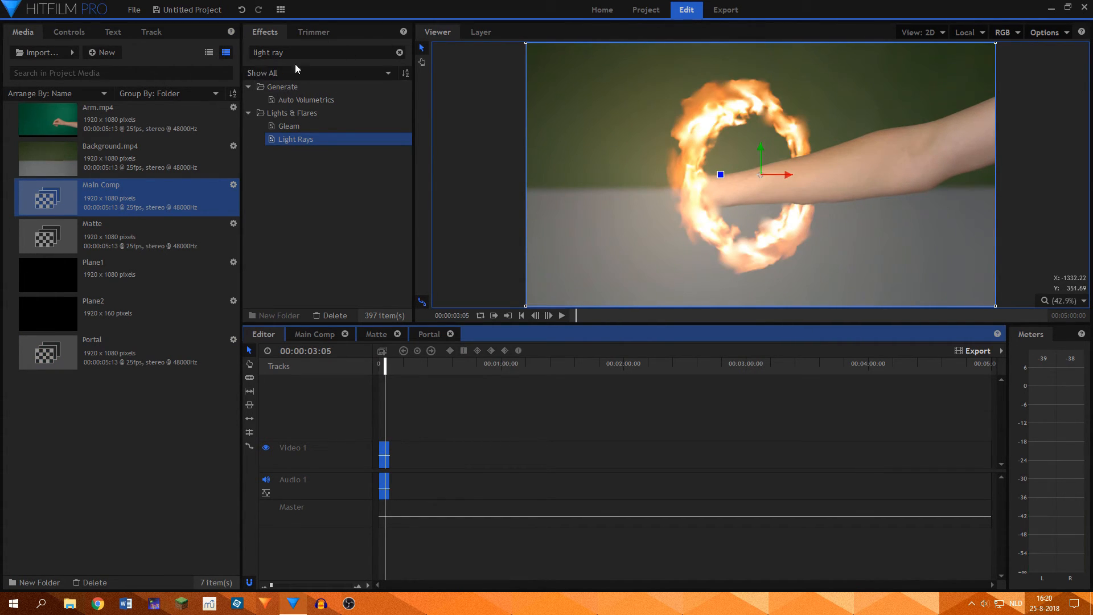
# Step: Search the effects for 'cine' to find Cine Style grading
pyautogui.write('cine')
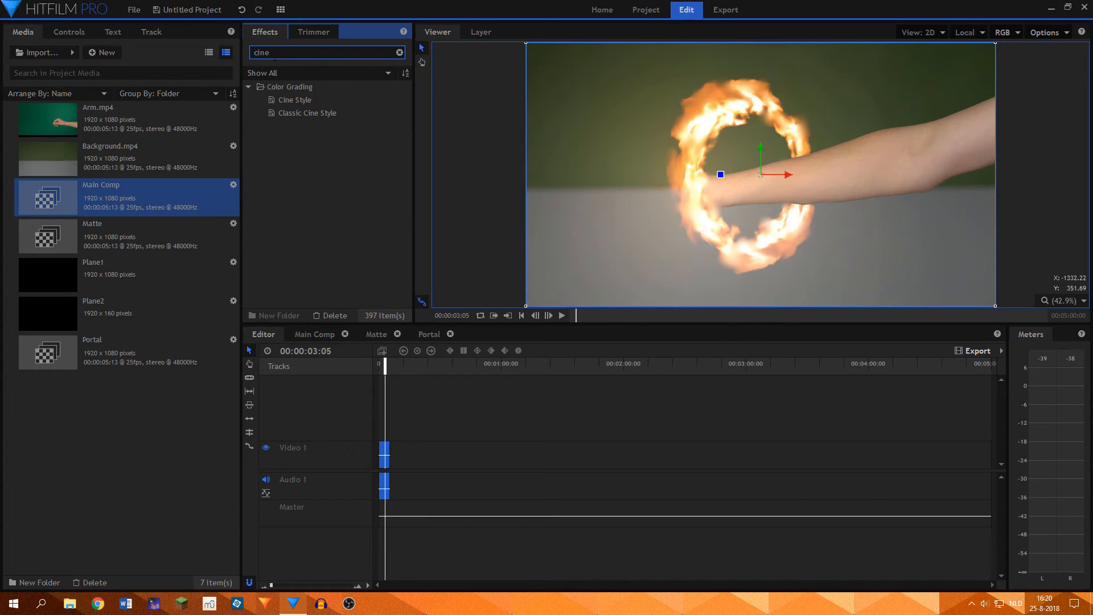